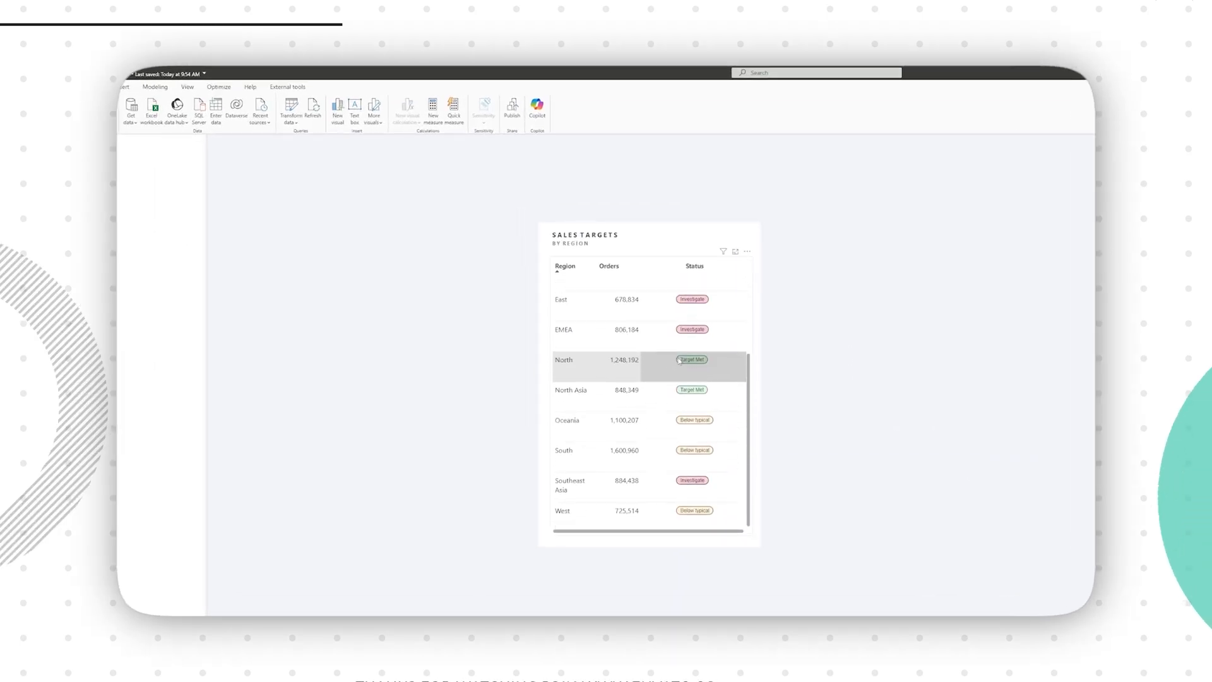
Place Sum of sales between Region and Status in the sales targets table.
scroll("up", 3)
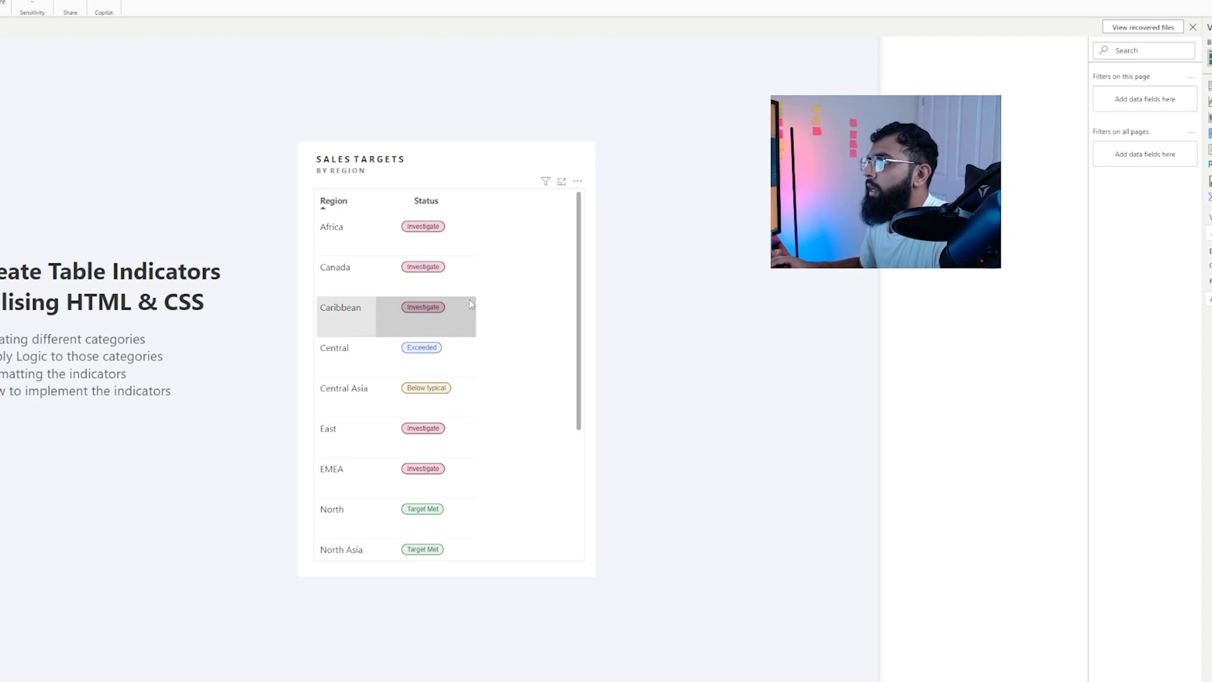
scroll("down", 3)
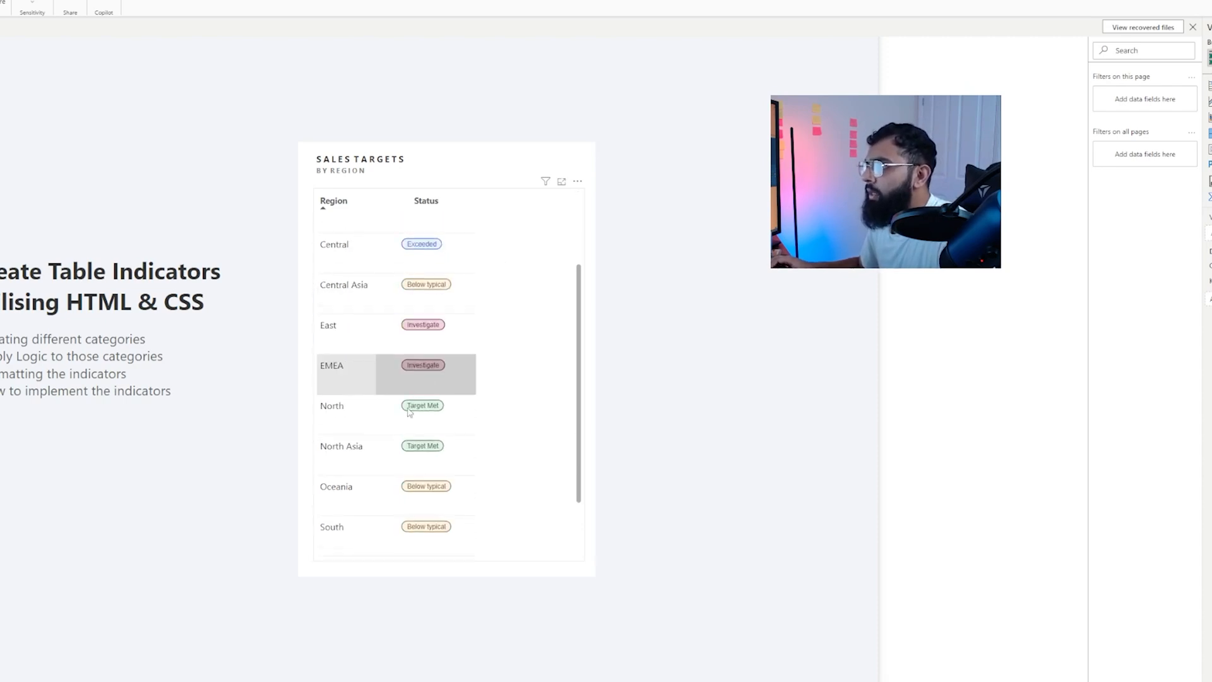
left_click(333, 201)
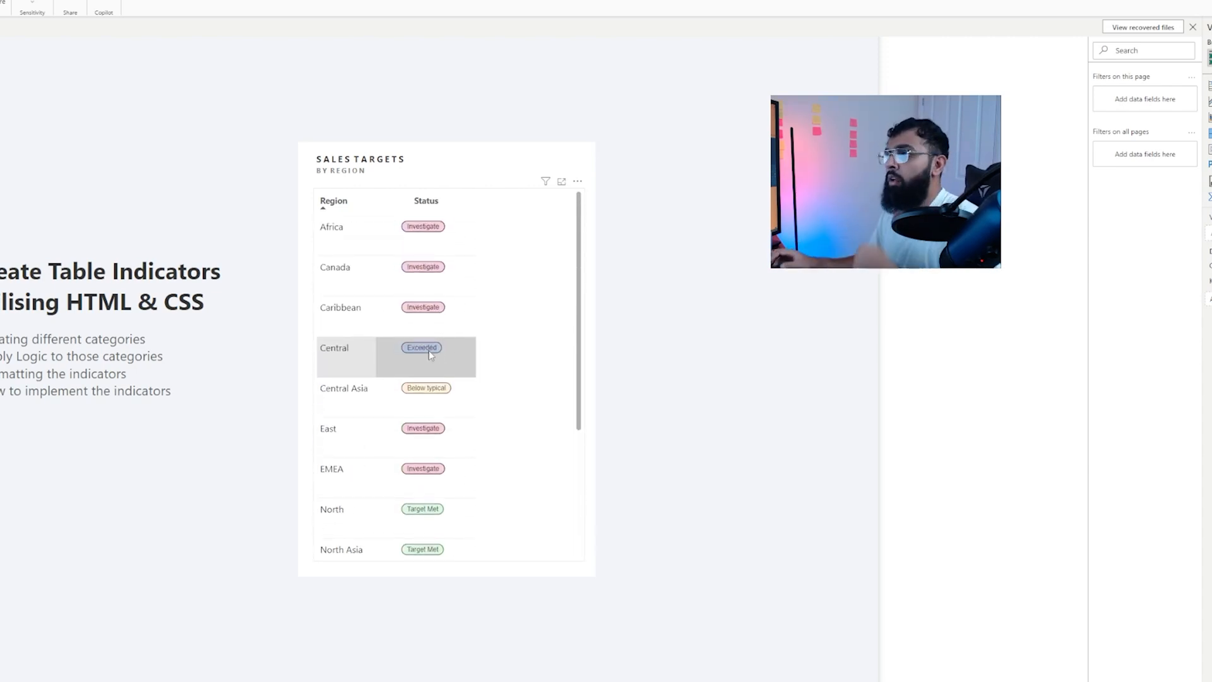
mouse_move(453, 415)
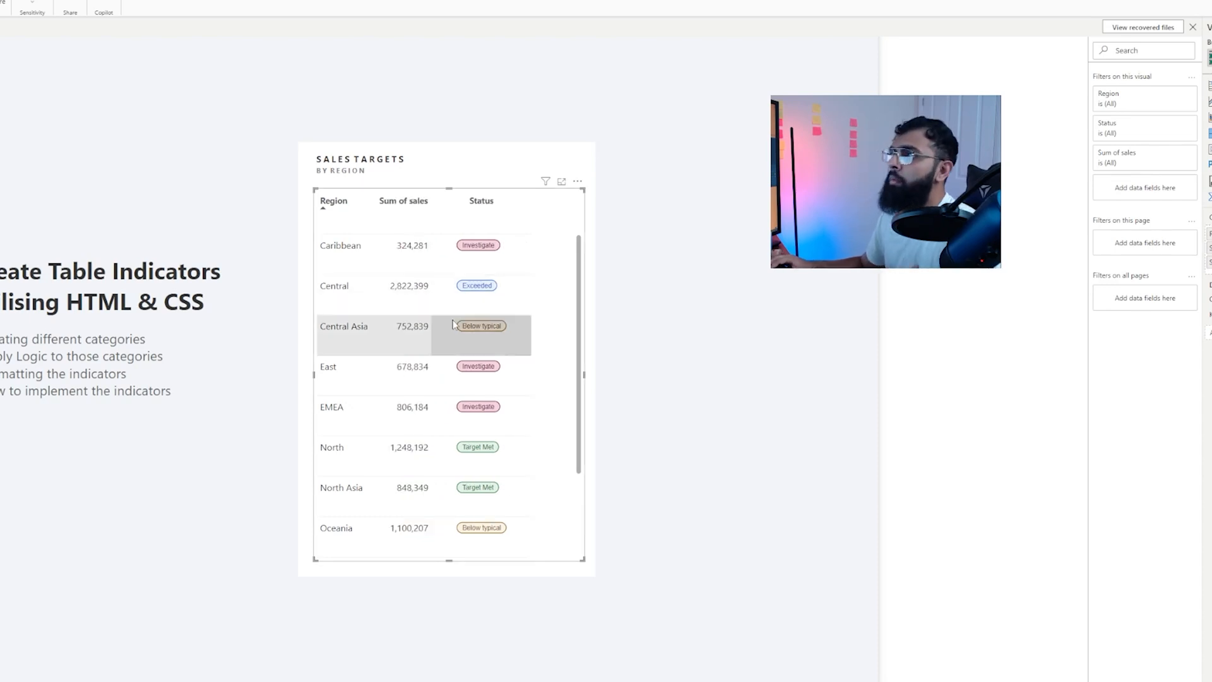
mouse_move(549, 445)
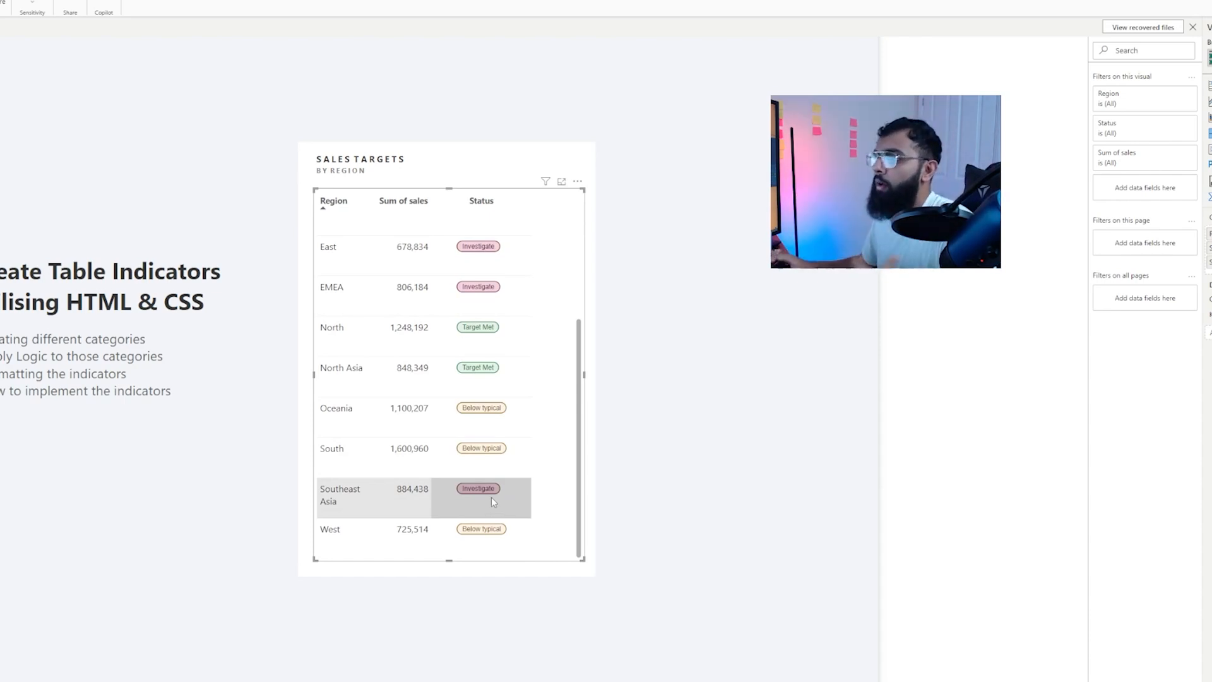
scroll("up", 3)
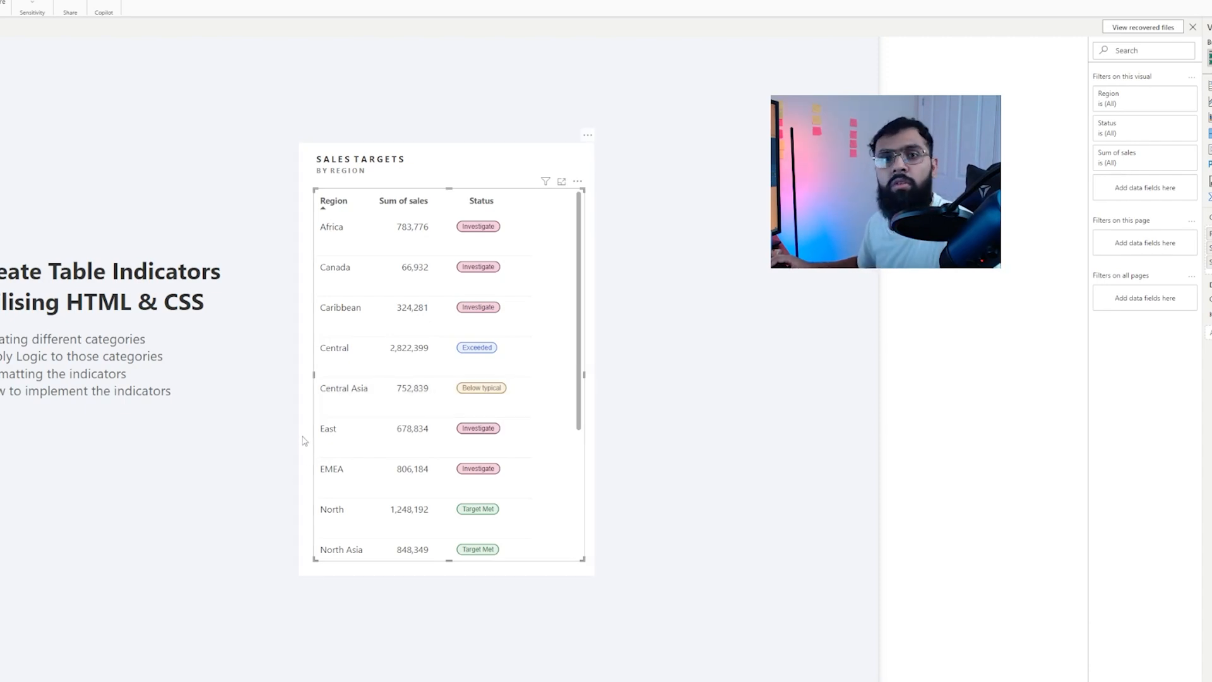
scroll("down", 3)
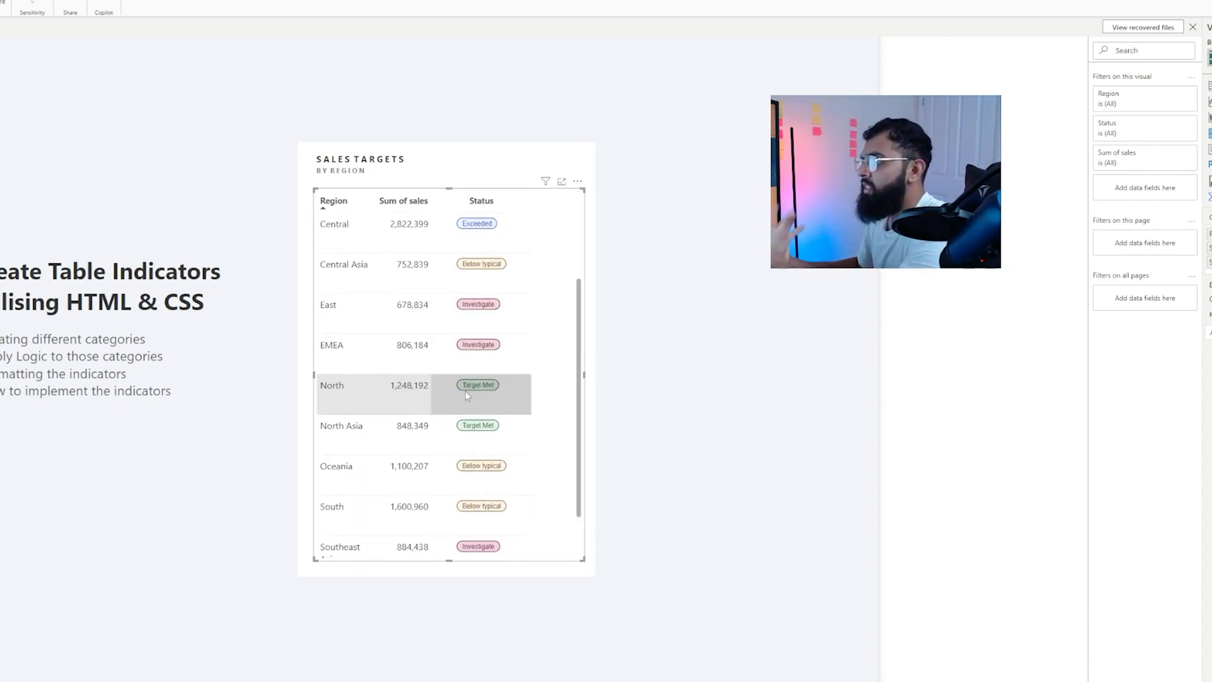
scroll("down", 3)
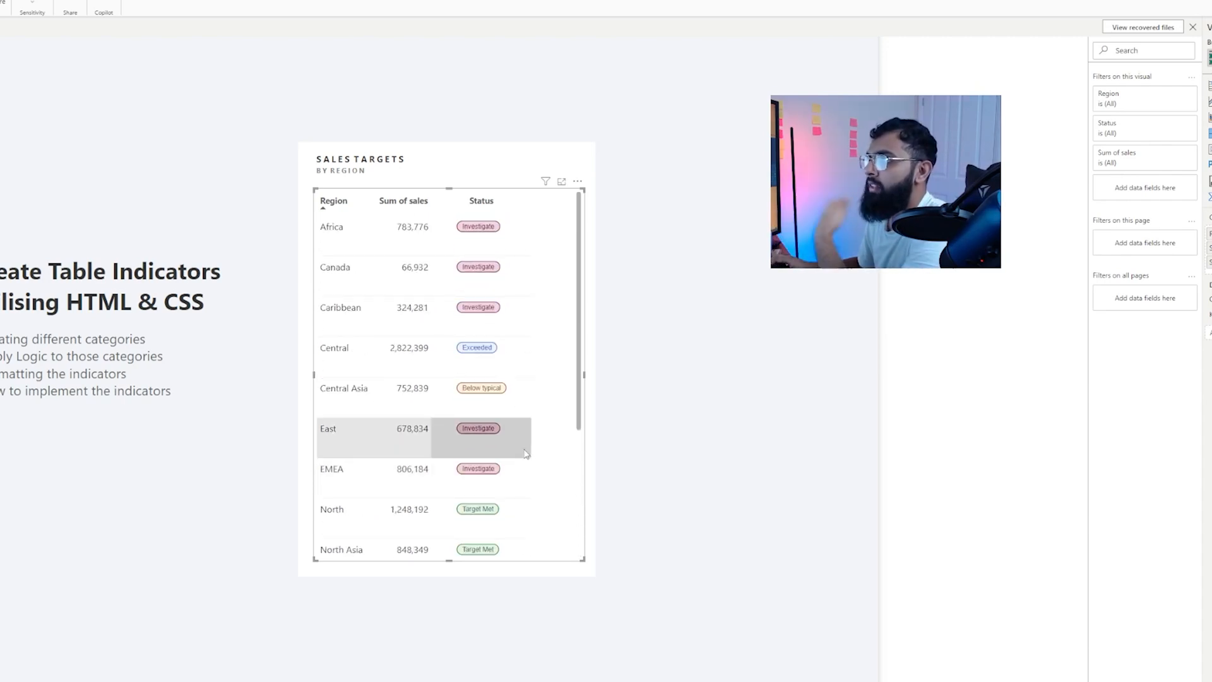
mouse_move(661, 581)
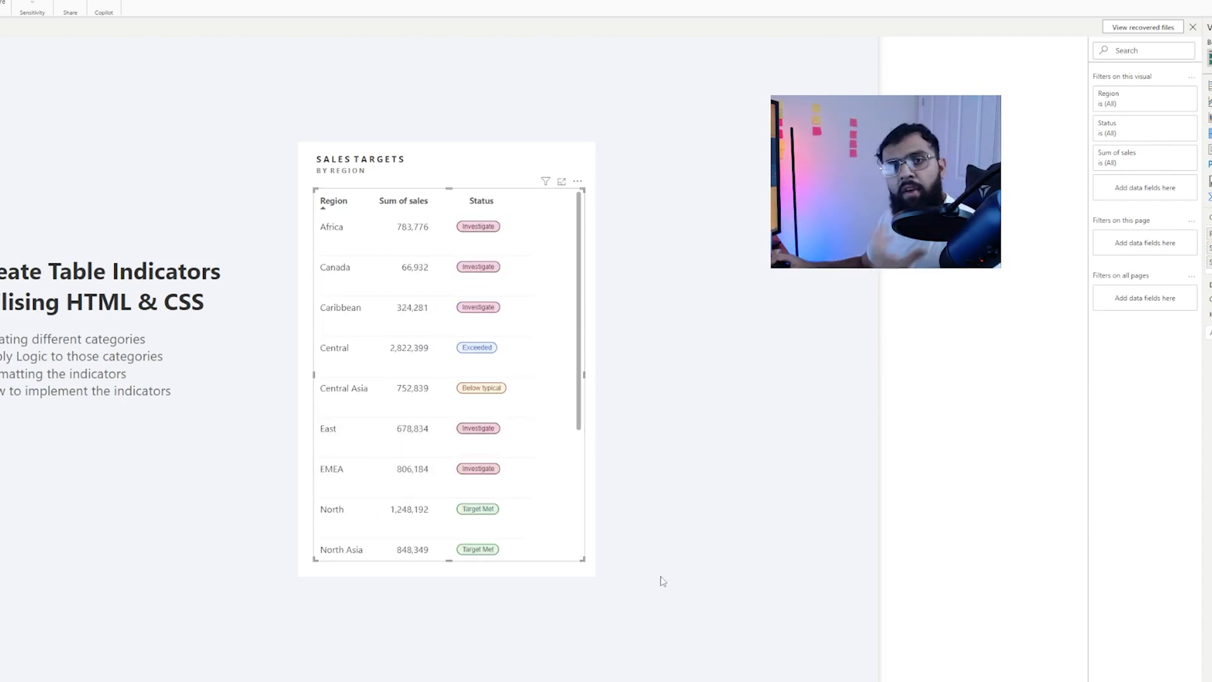
mouse_move(545, 492)
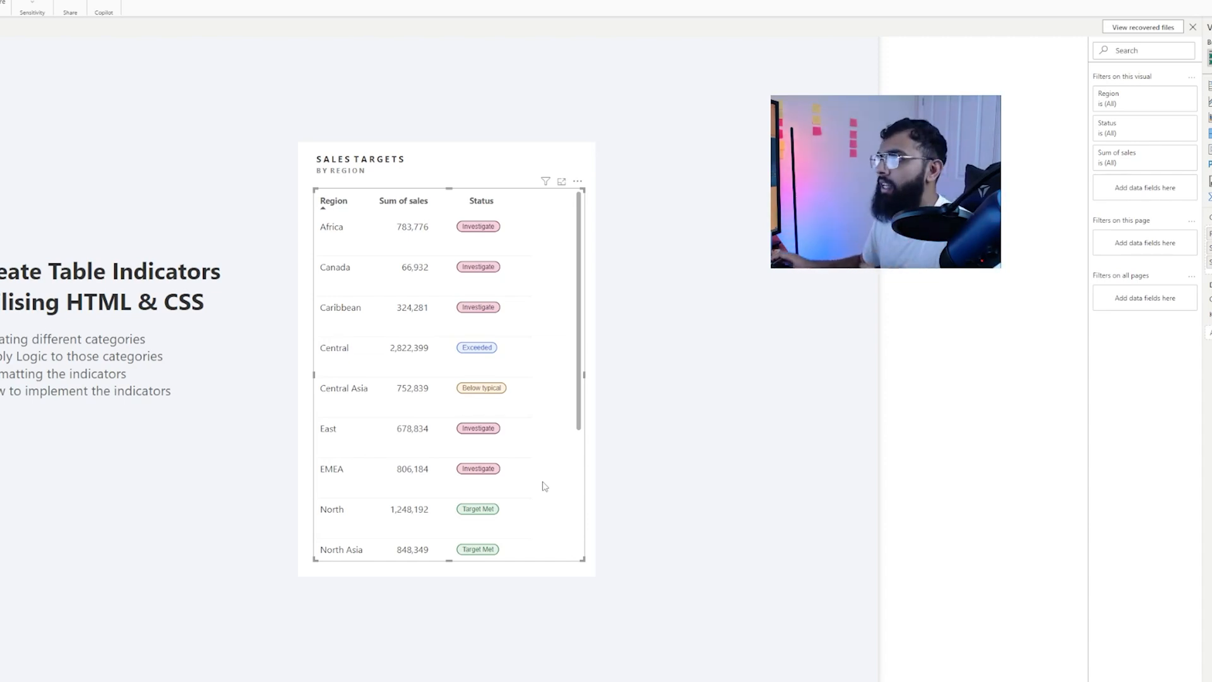
mouse_move(667, 458)
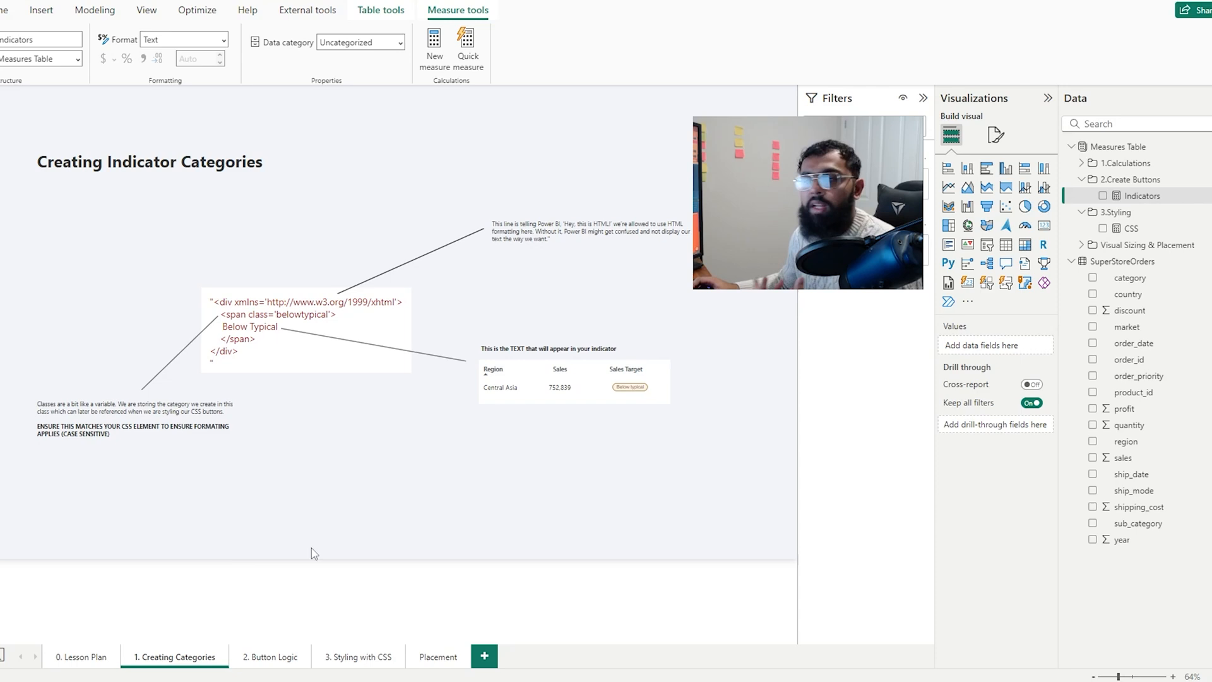
mouse_move(433, 564)
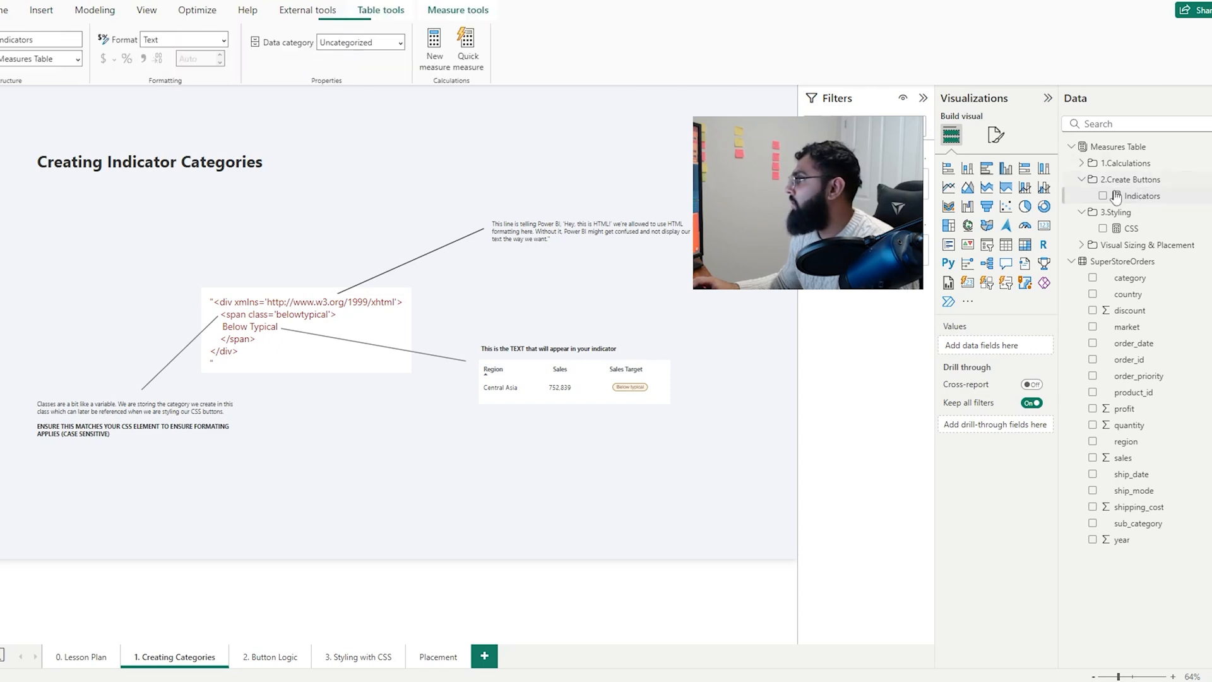
left_click(1139, 196)
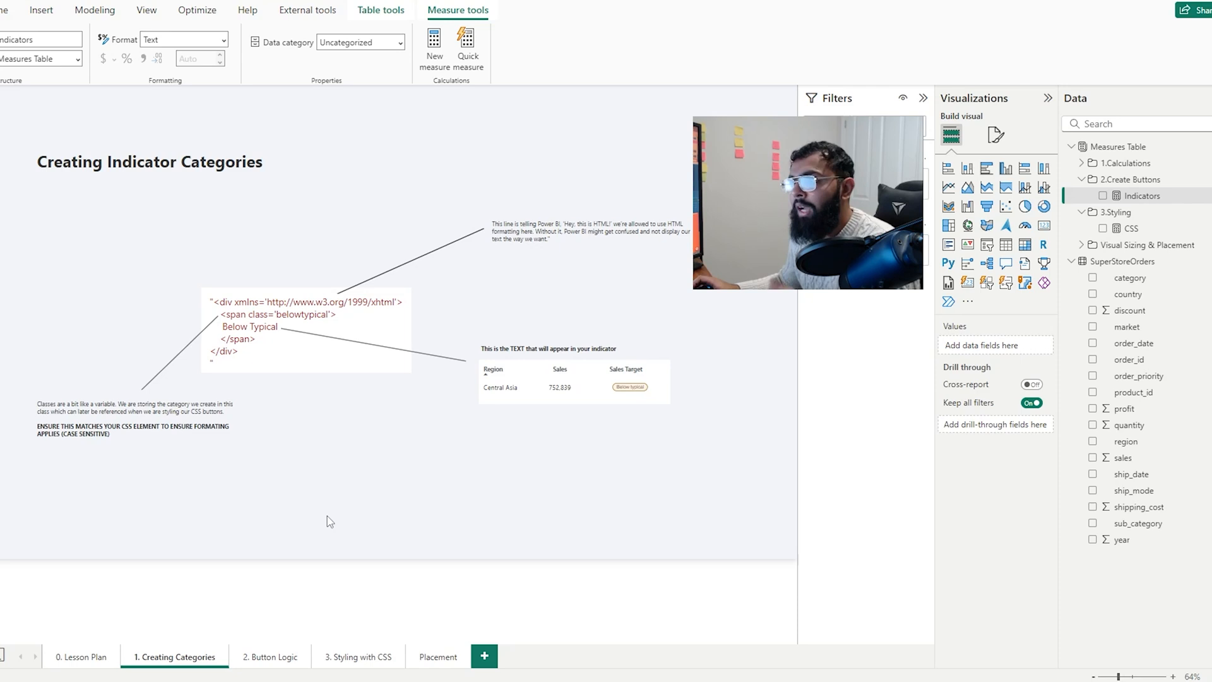
mouse_move(315, 481)
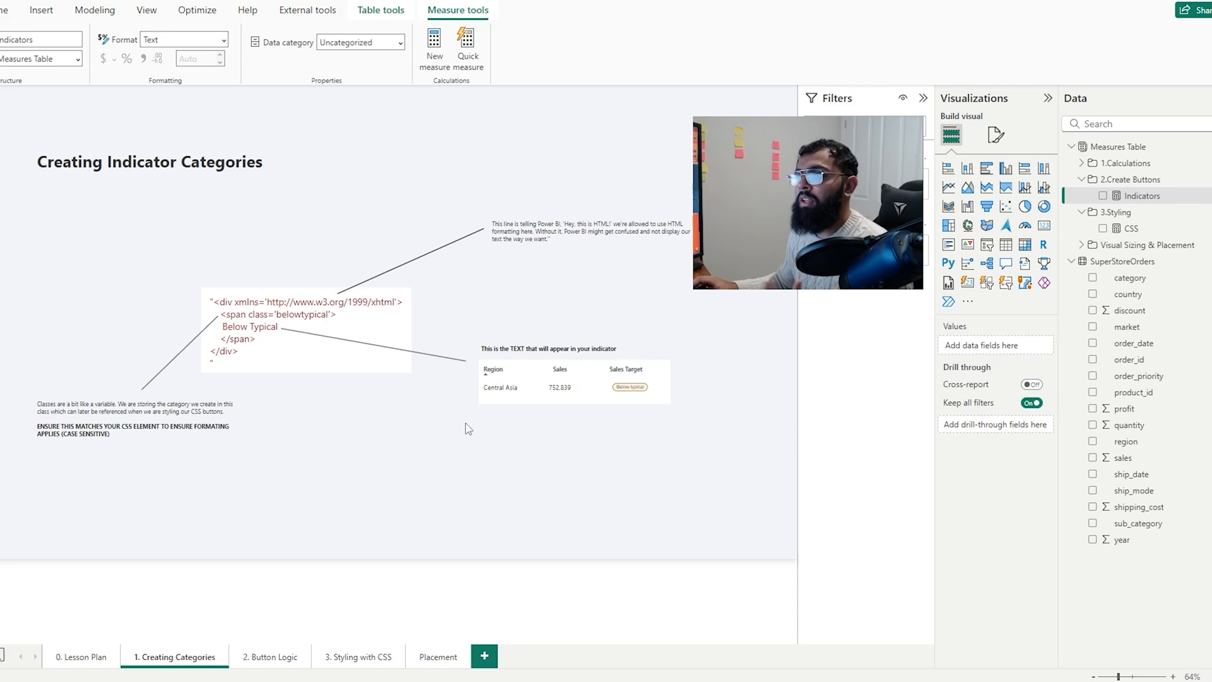
mouse_move(315, 519)
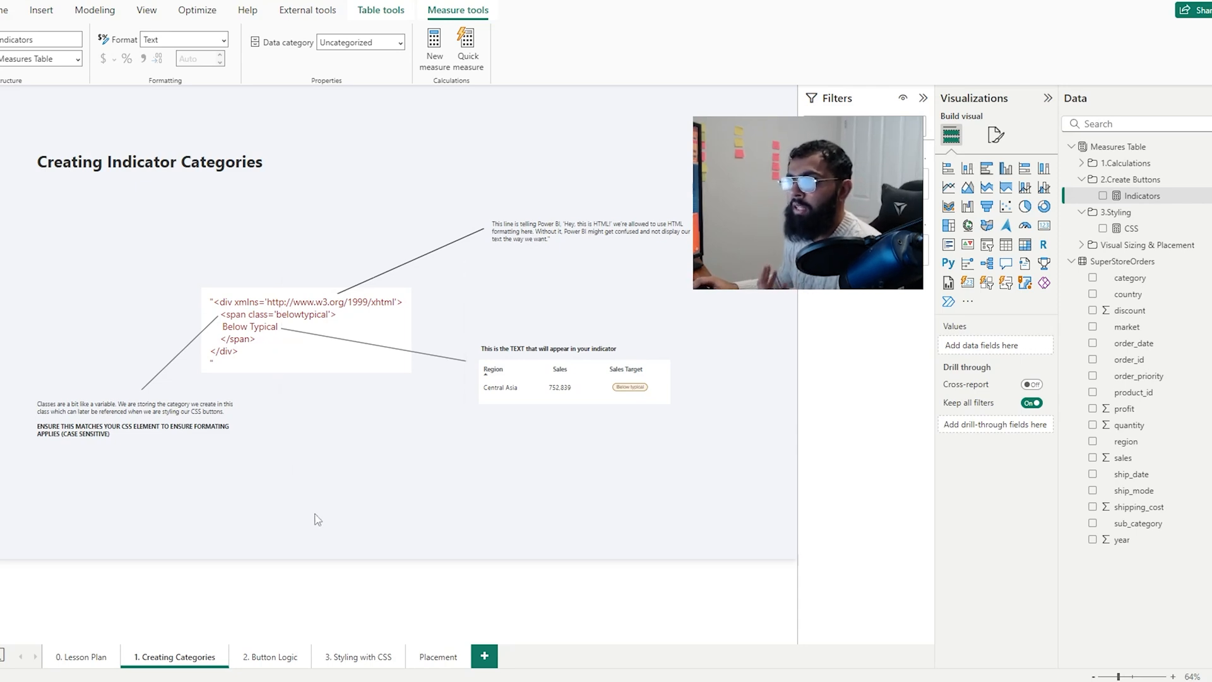
mouse_move(319, 531)
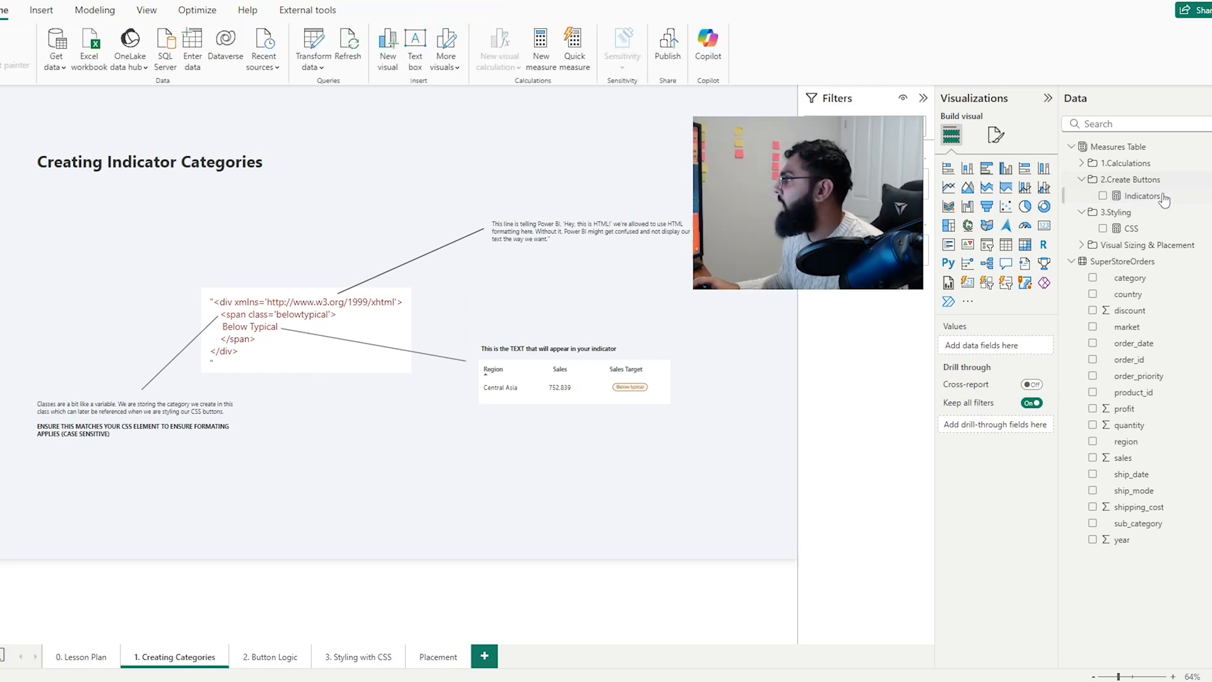
Relabel the below-typical indicator as 'Below Average' in the Indicators measure.
left_click(1141, 196)
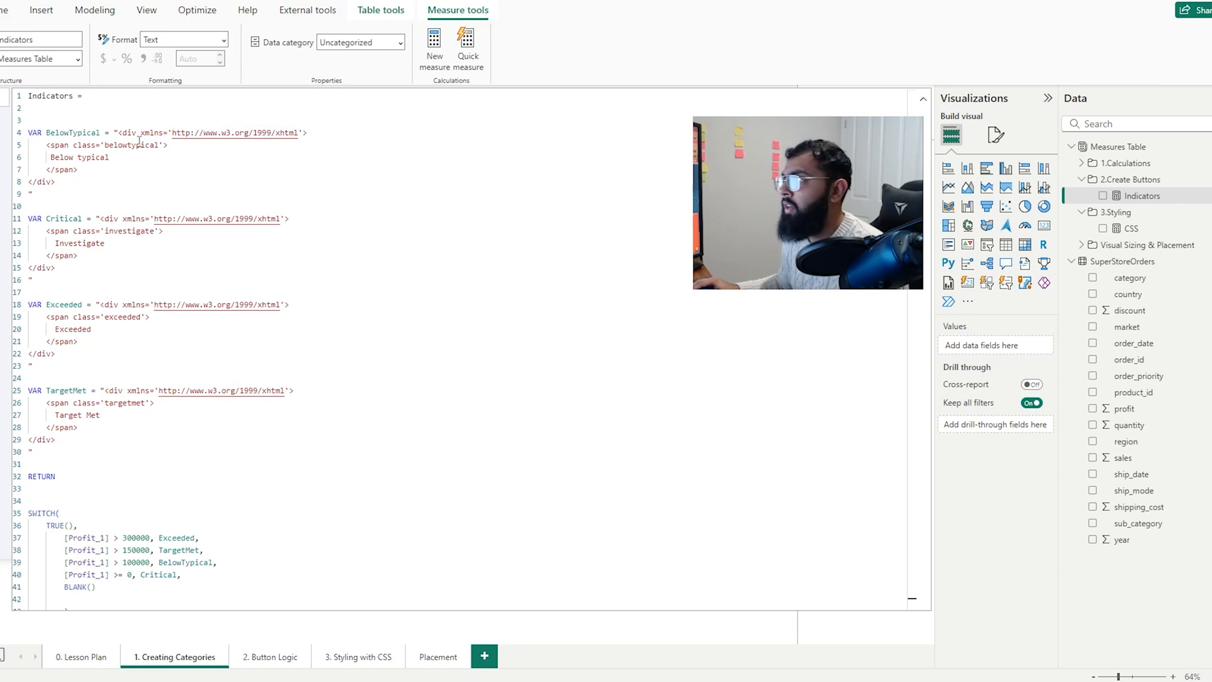
double_click(78, 157)
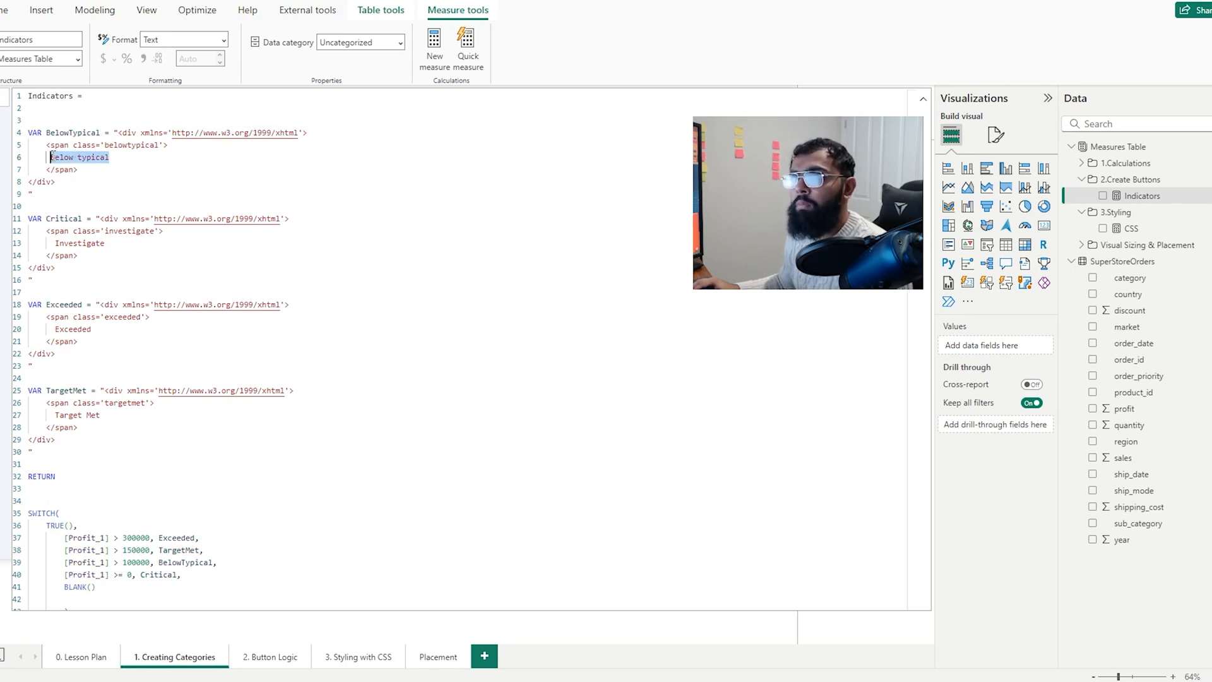
type("Below A")
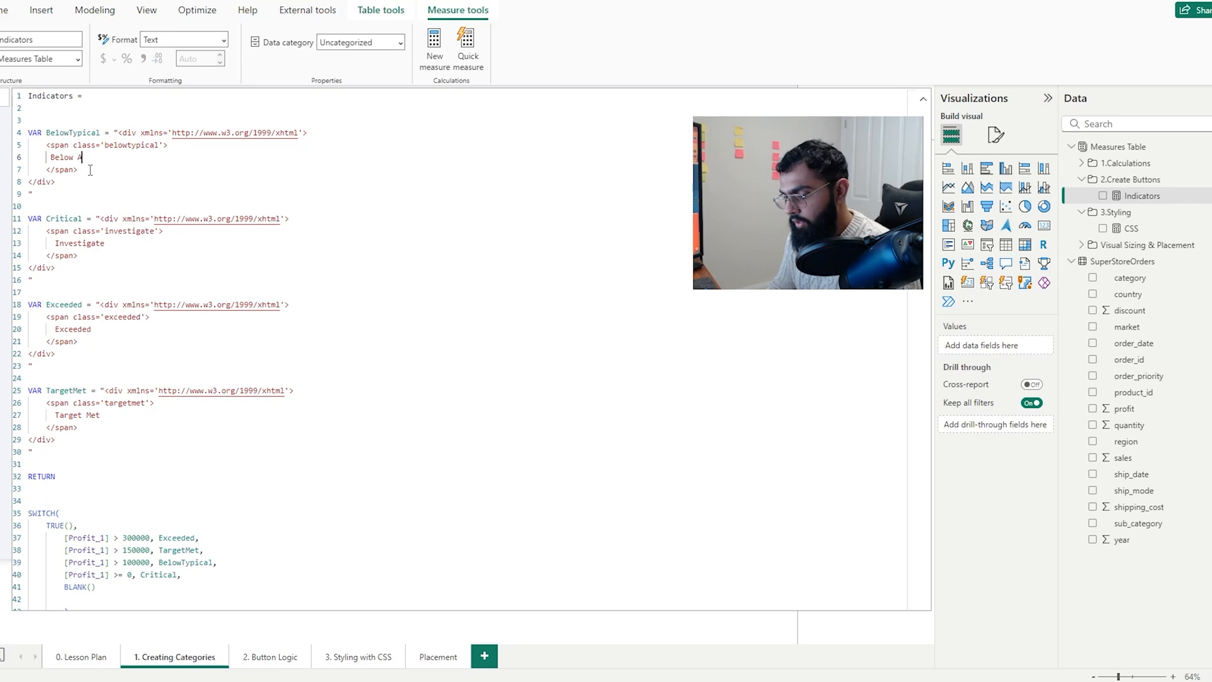
type("verage")
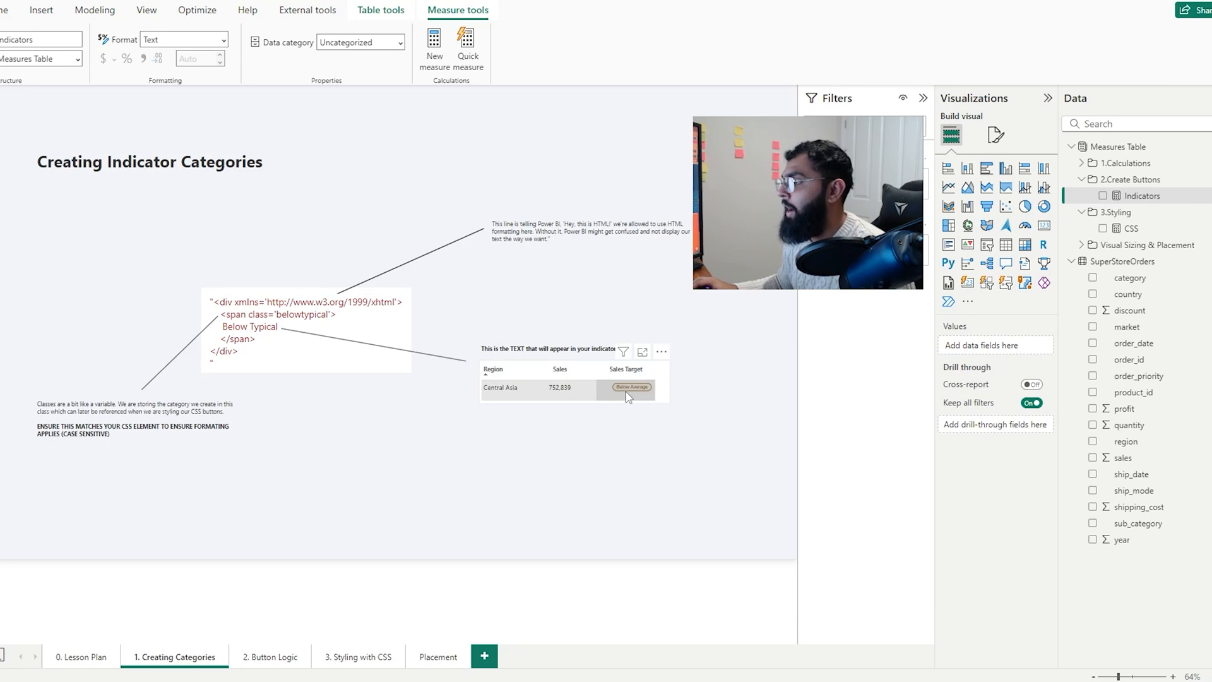
Reopen the Indicators formula and select the label to restore 'Below typical'.
left_click(1140, 196)
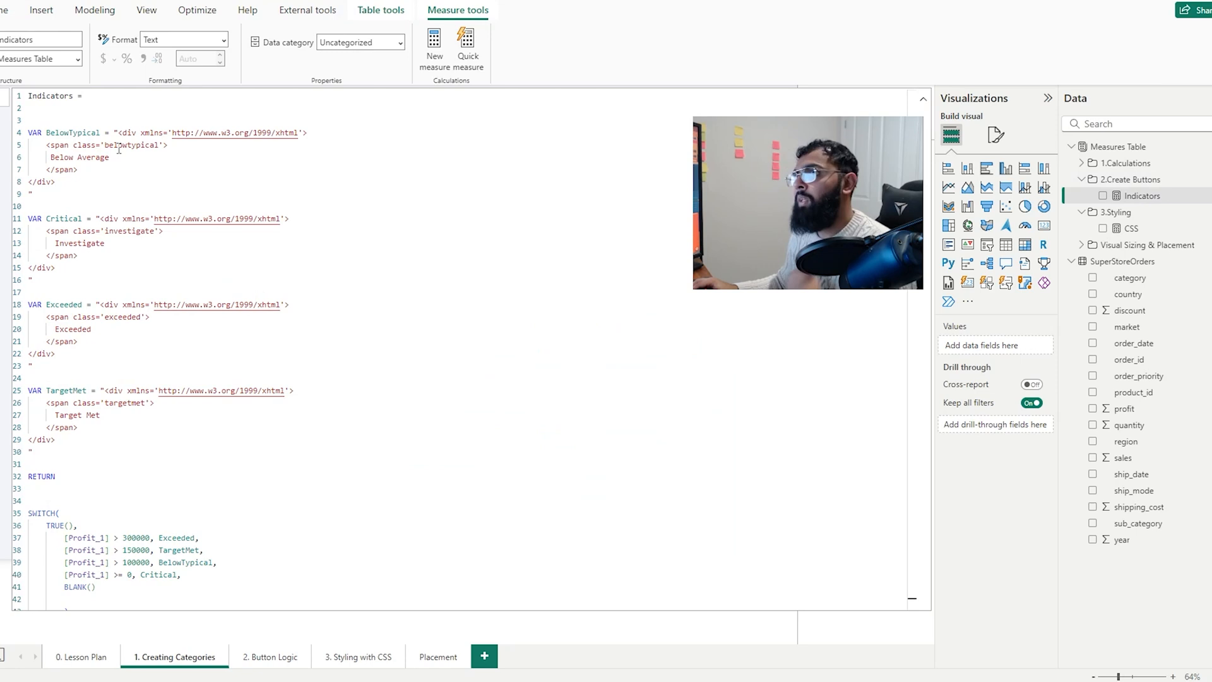
double_click(117, 145)
type("typical")
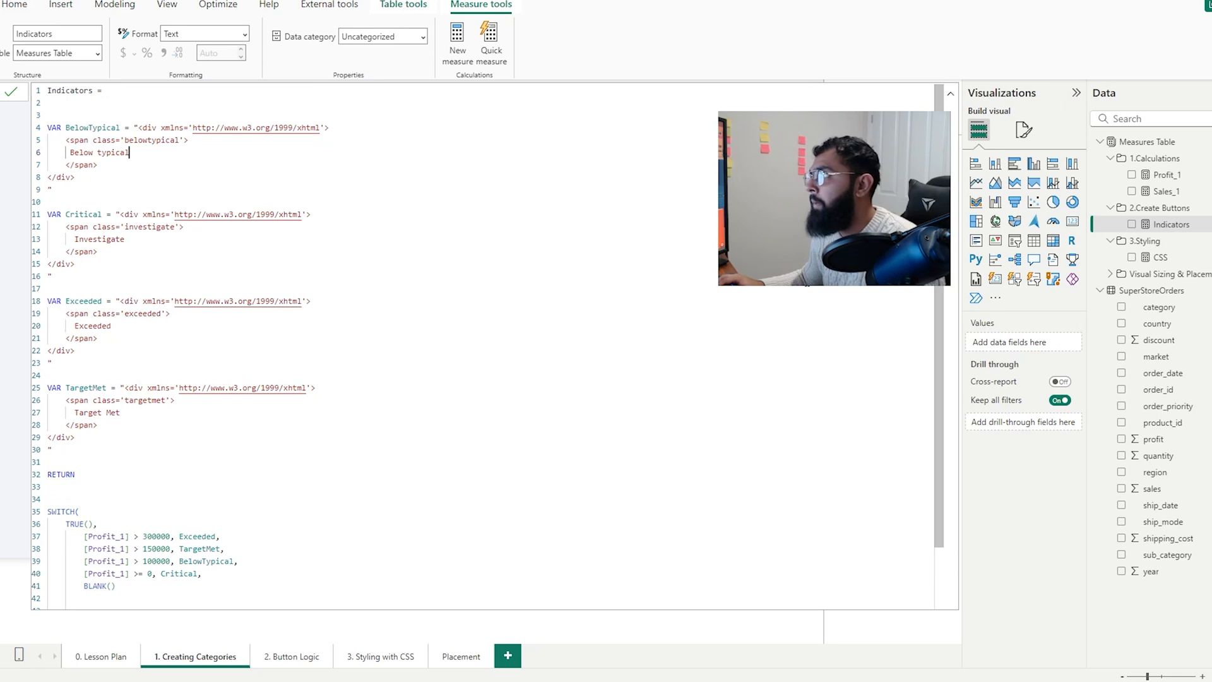
Show the region and sales table on Button Logic and review the Profit_1 and Indicators DAX.
left_click(295, 656)
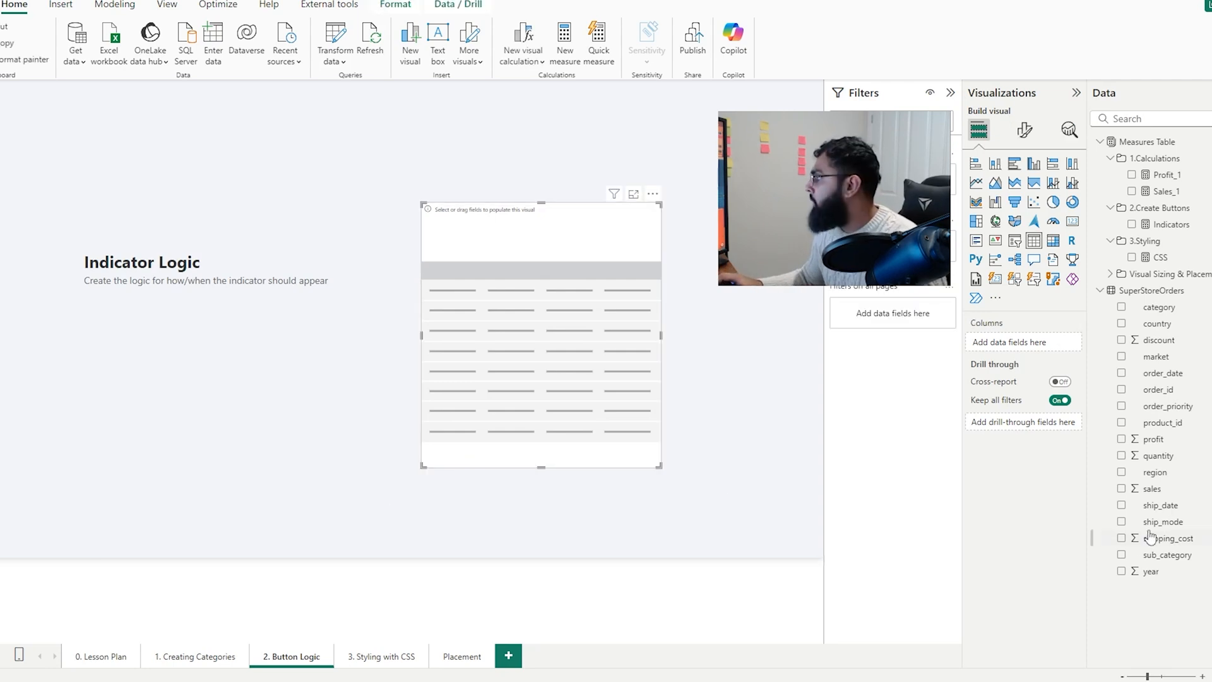
left_click(1121, 472)
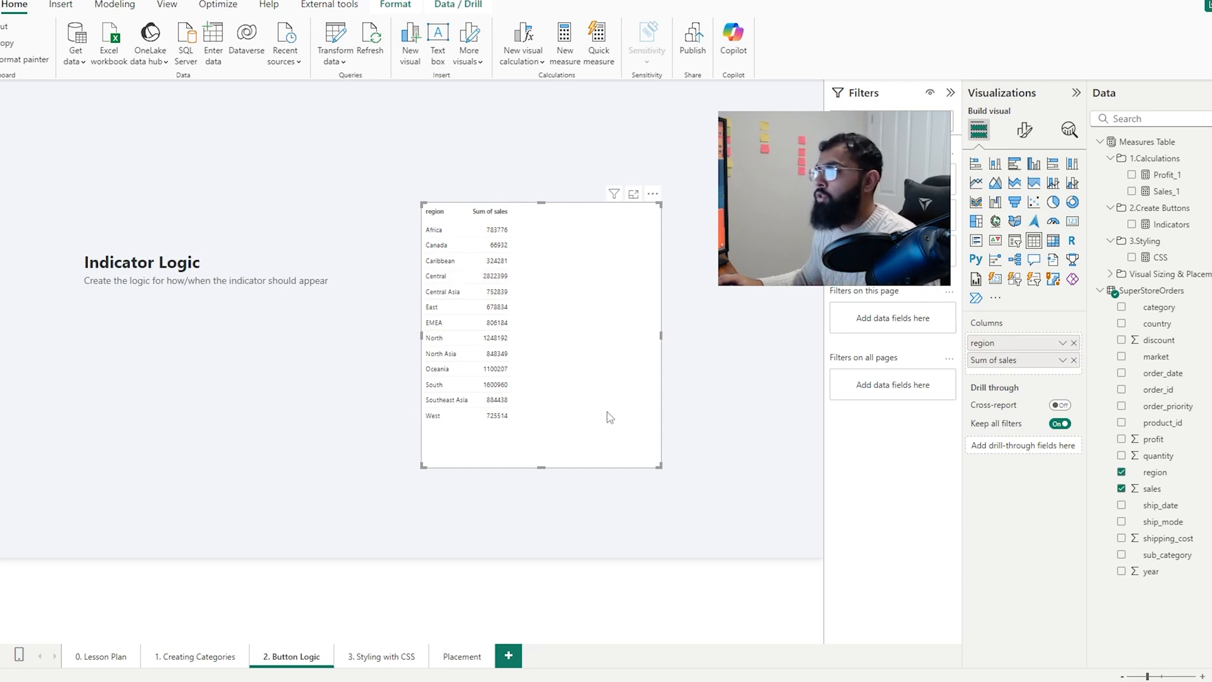
mouse_move(508, 443)
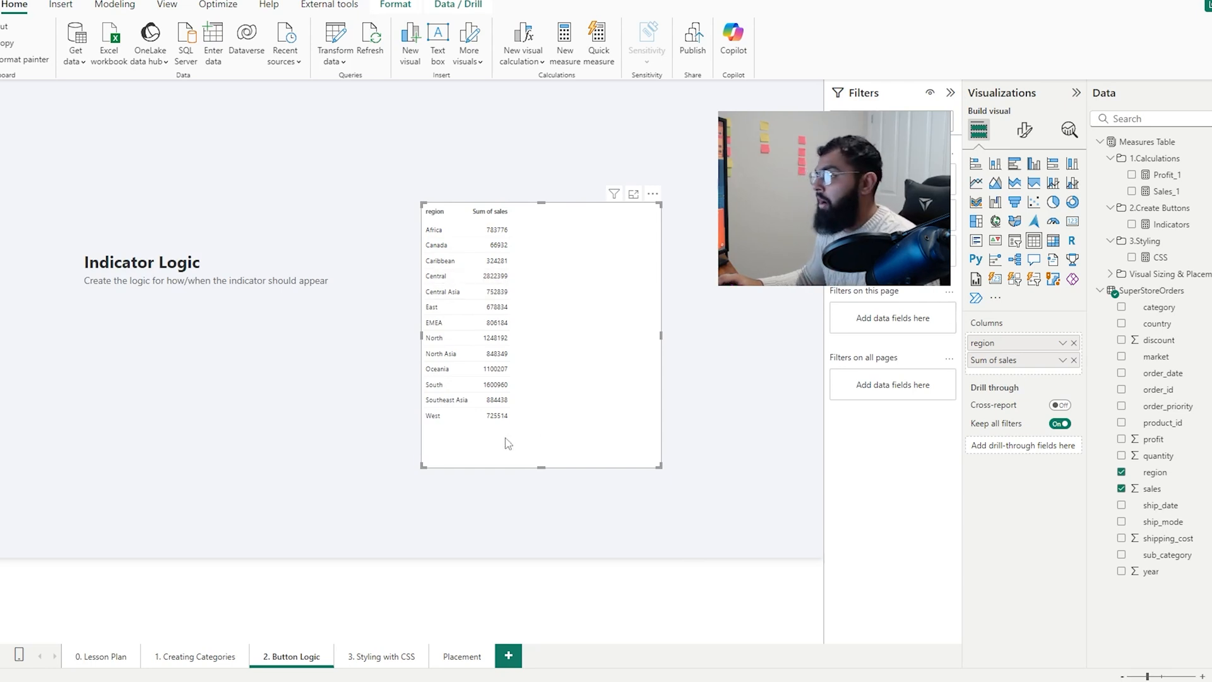
mouse_move(528, 375)
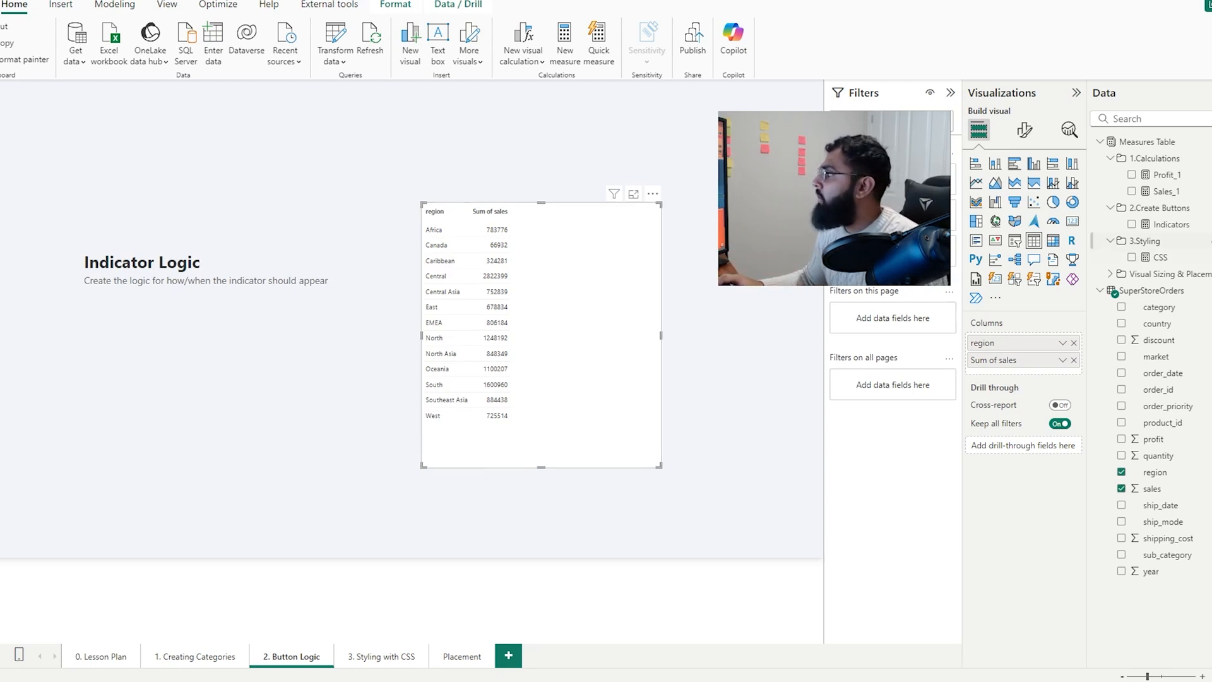
left_click(1172, 225)
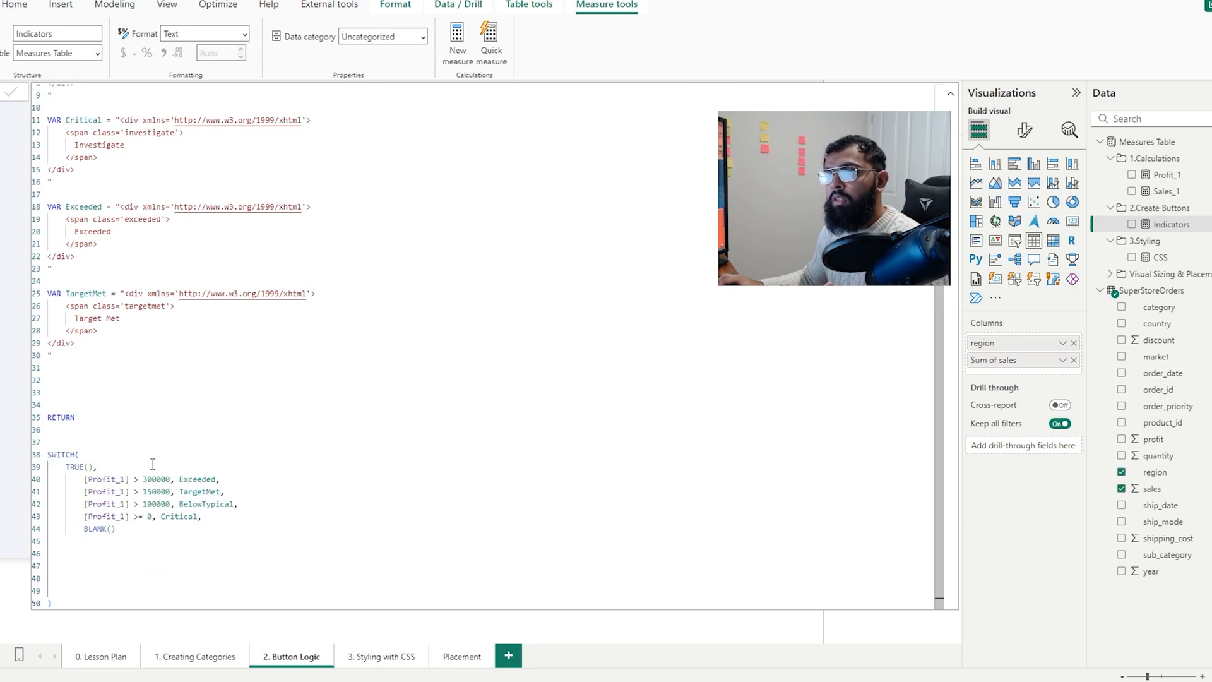
mouse_move(153, 457)
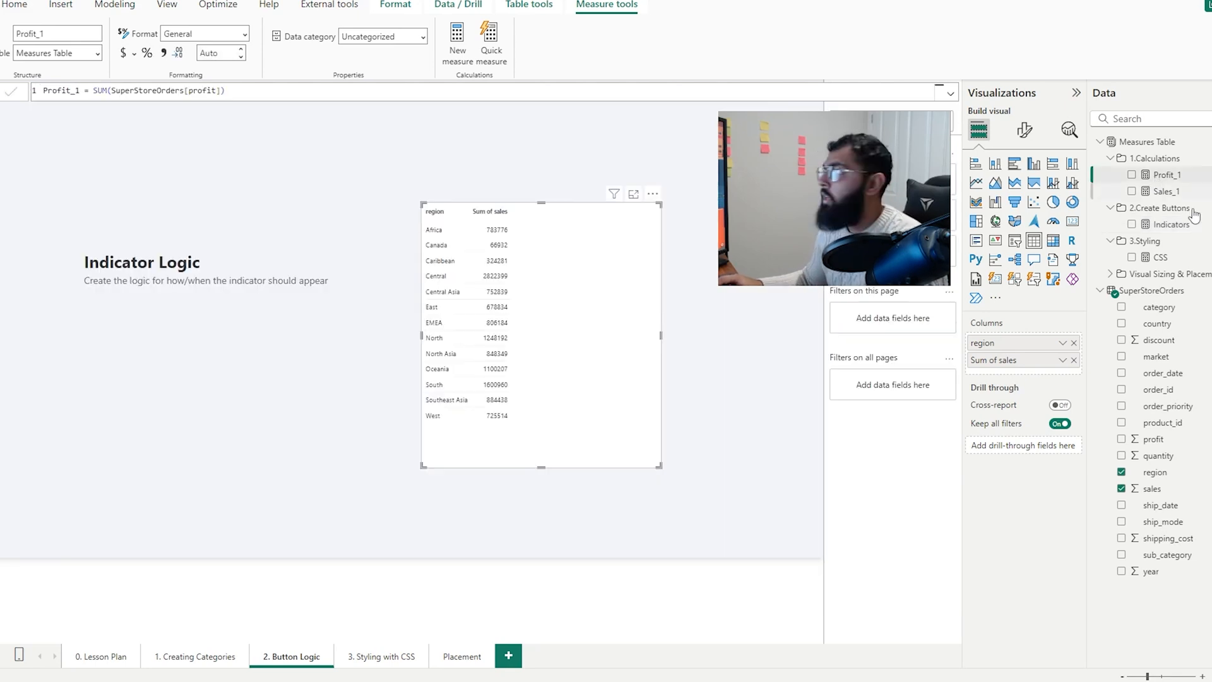
left_click(1172, 224)
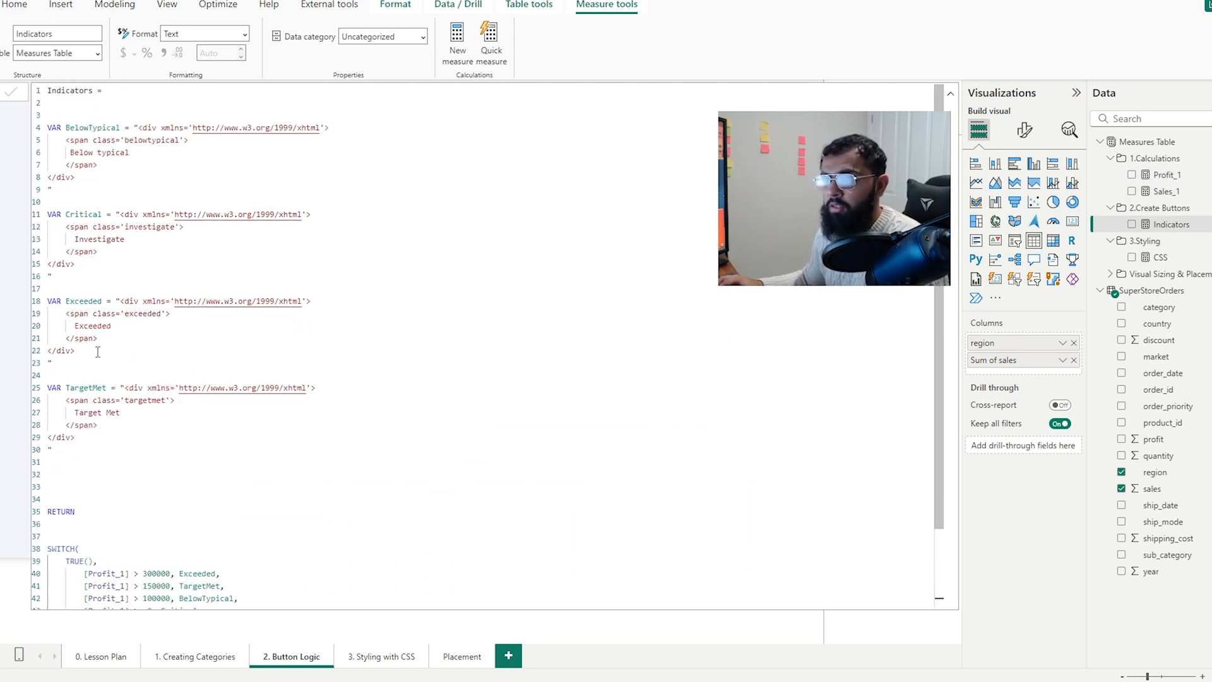
scroll("down", 3)
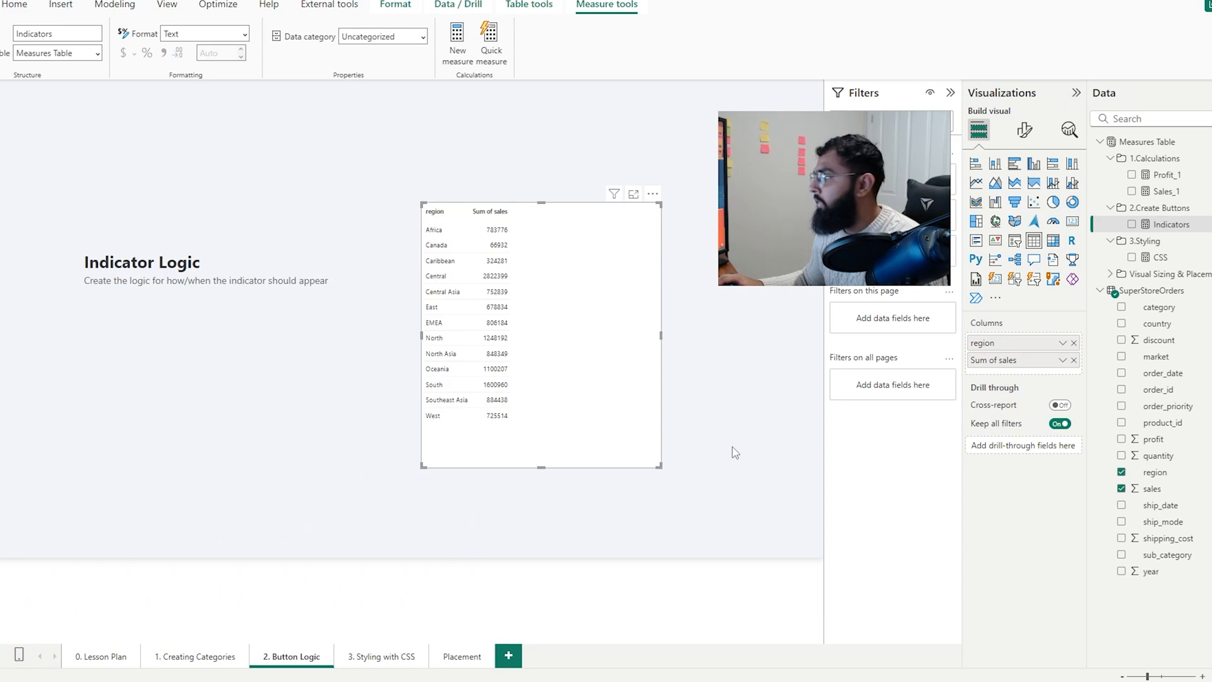
Add the Indicators measure as a raw-HTML column in the region table.
left_click(1122, 225)
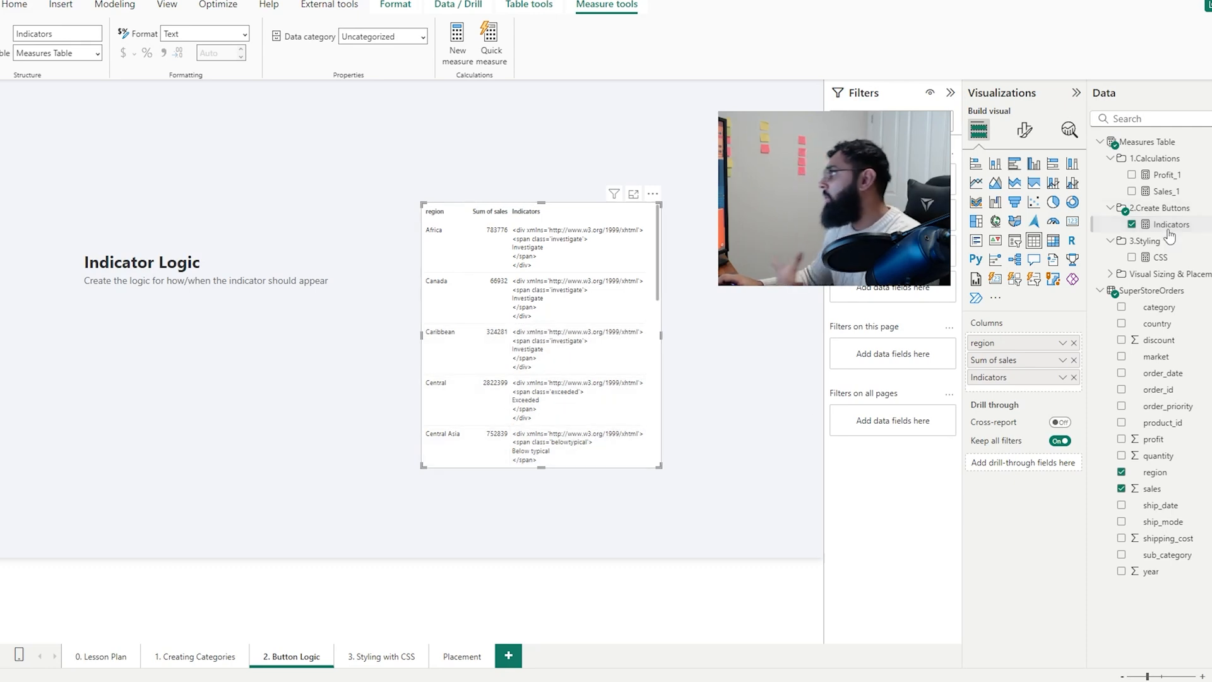
left_click(380, 656)
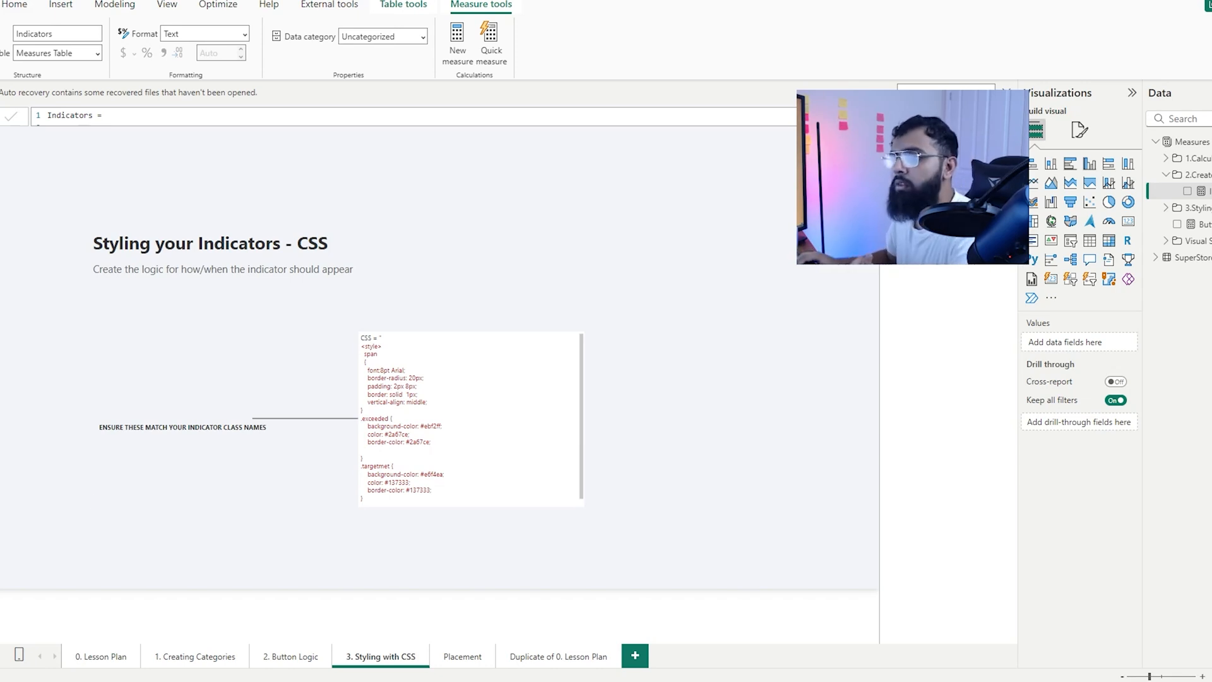
Review the Indicators and CSS measure code on the Styling with CSS page.
left_click(101, 657)
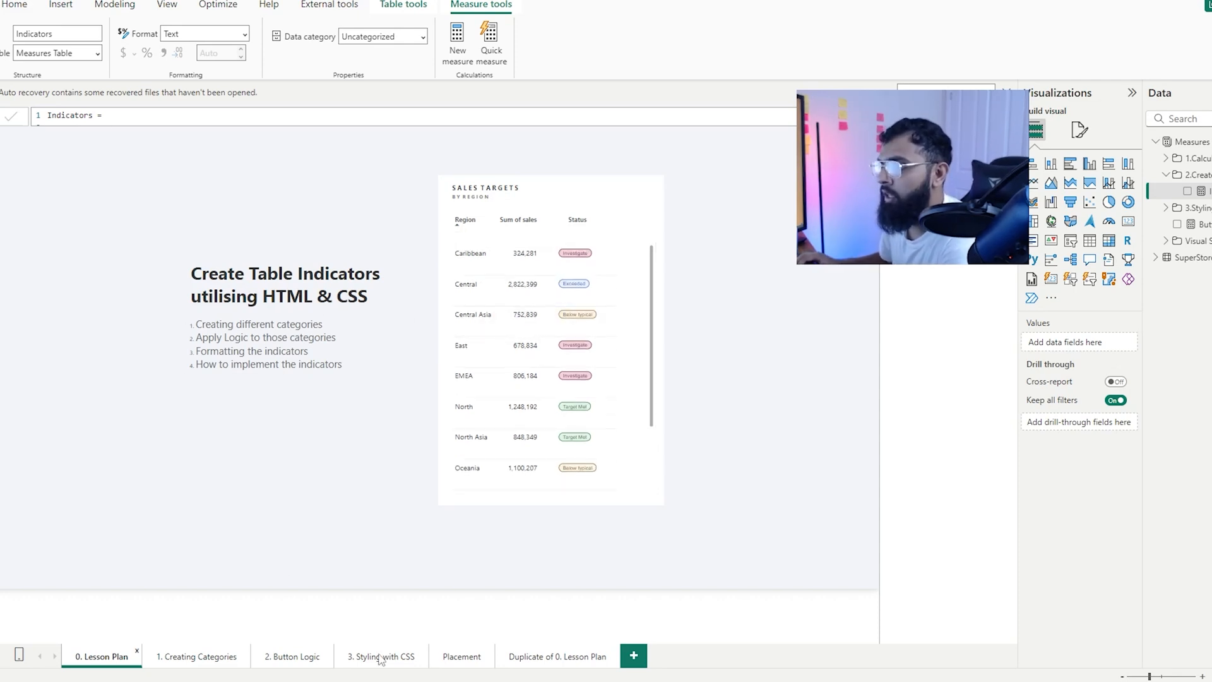
left_click(380, 657)
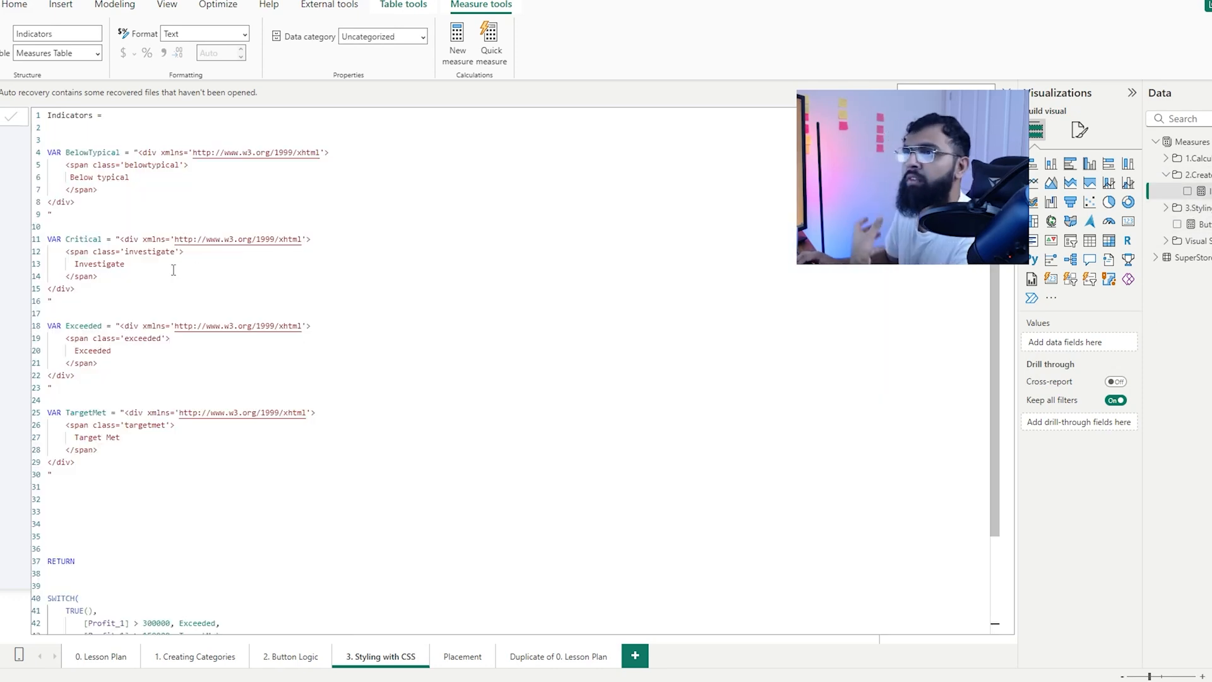
double_click(106, 251)
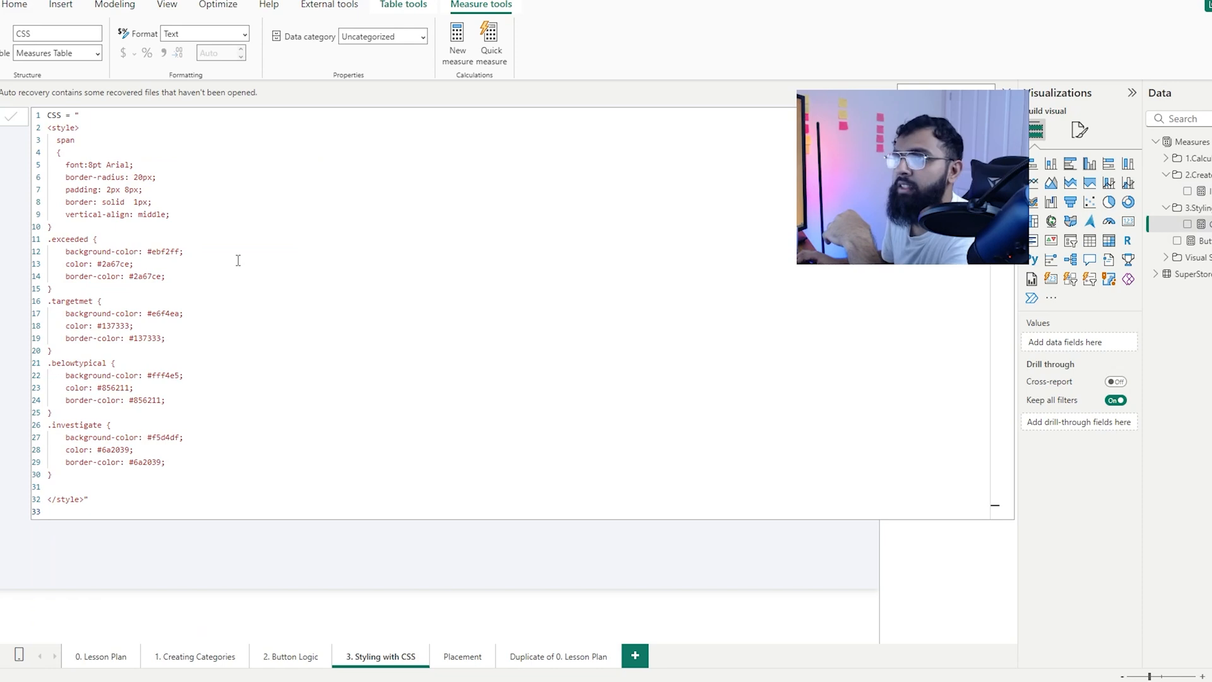
double_click(77, 362)
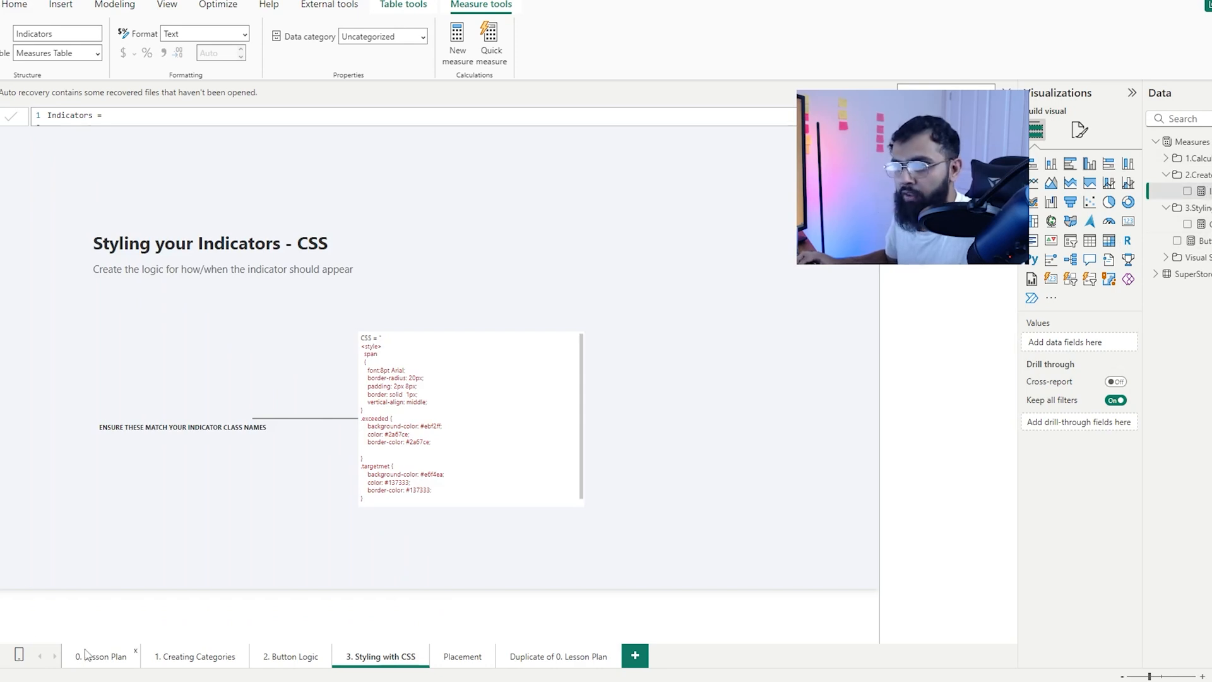
Add an empty text box to the Lesson Plan page.
left_click(102, 657)
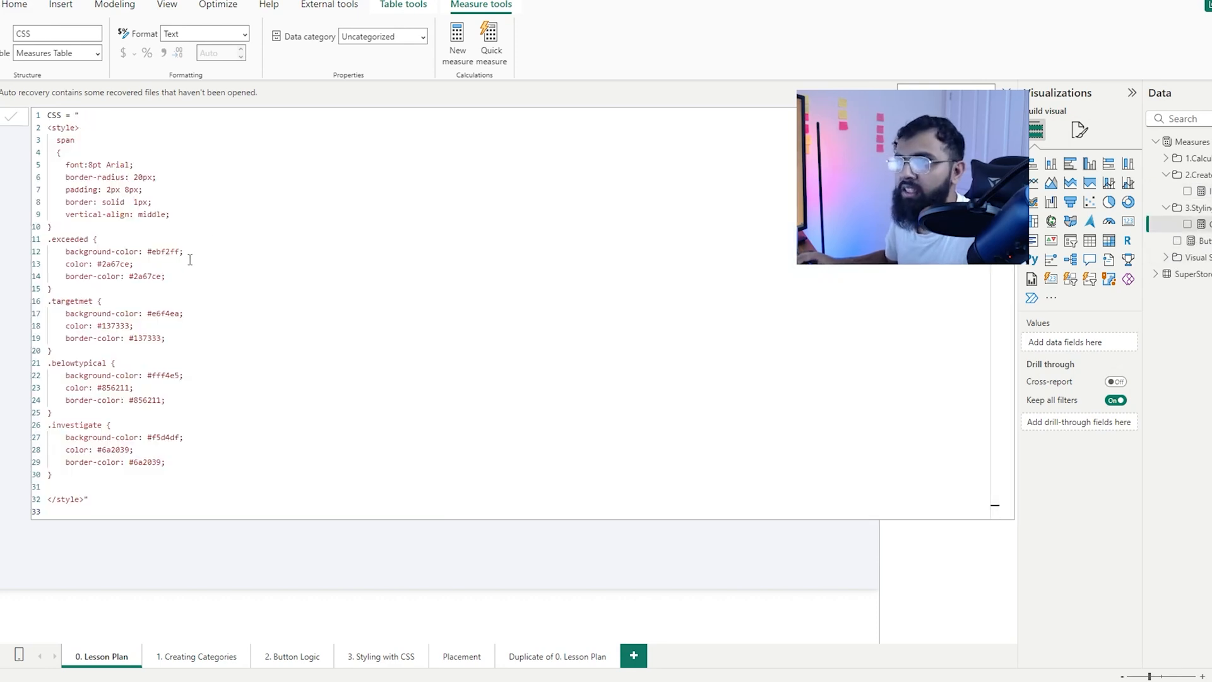
mouse_move(219, 445)
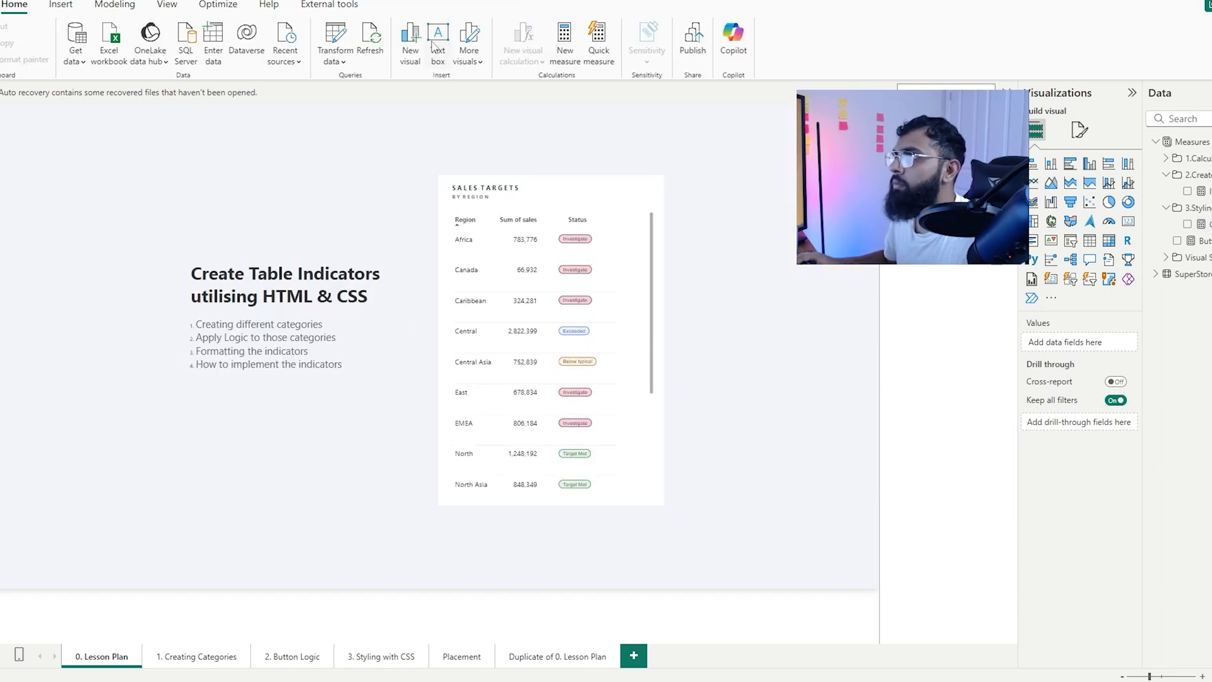
left_click(438, 40)
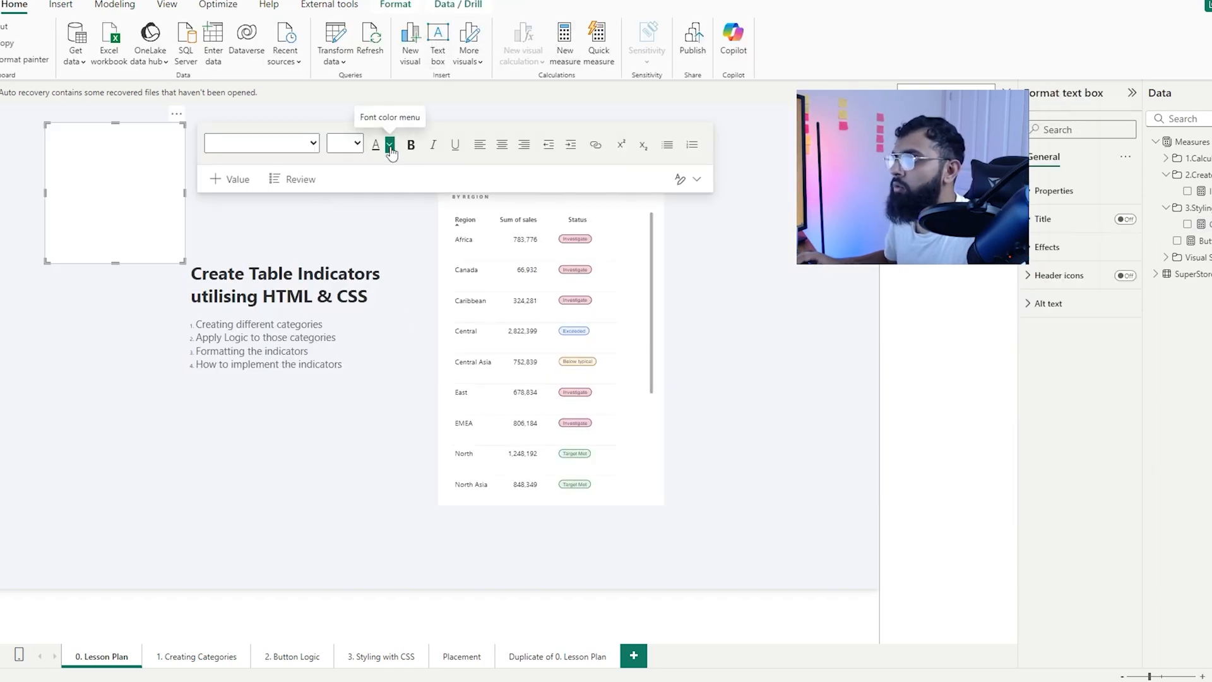
left_click(390, 144)
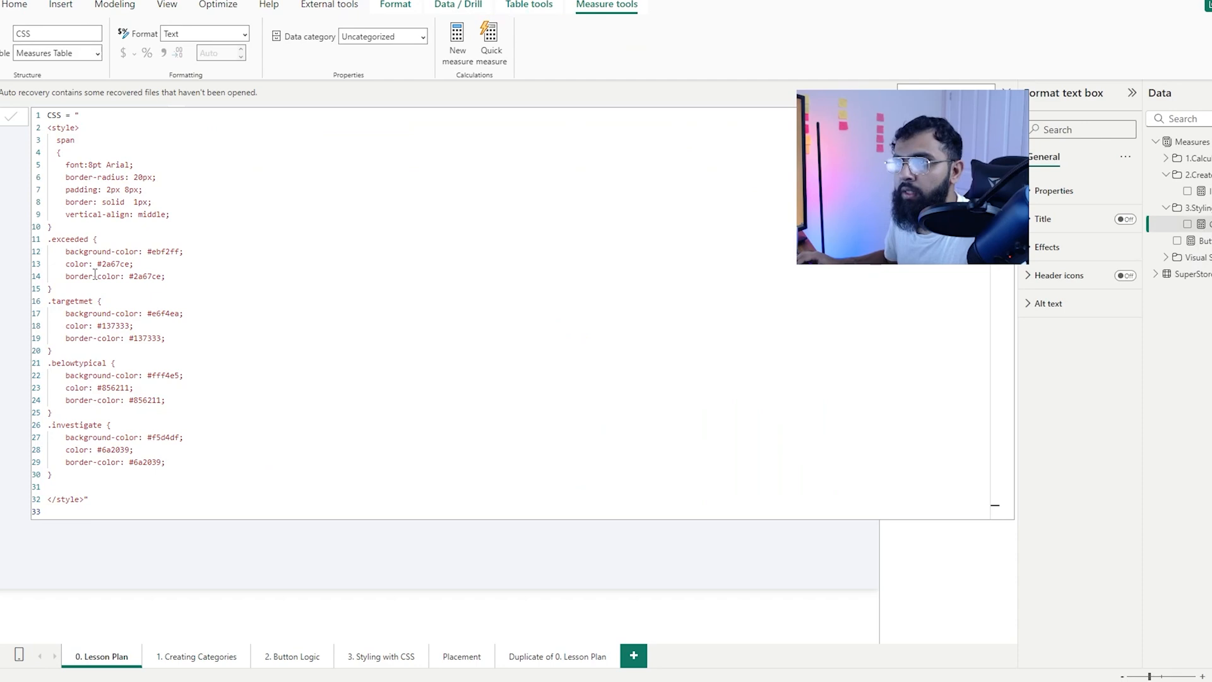
Paste a copy of the .investigate block in the CSS measure and name it .Test.
double_click(160, 251)
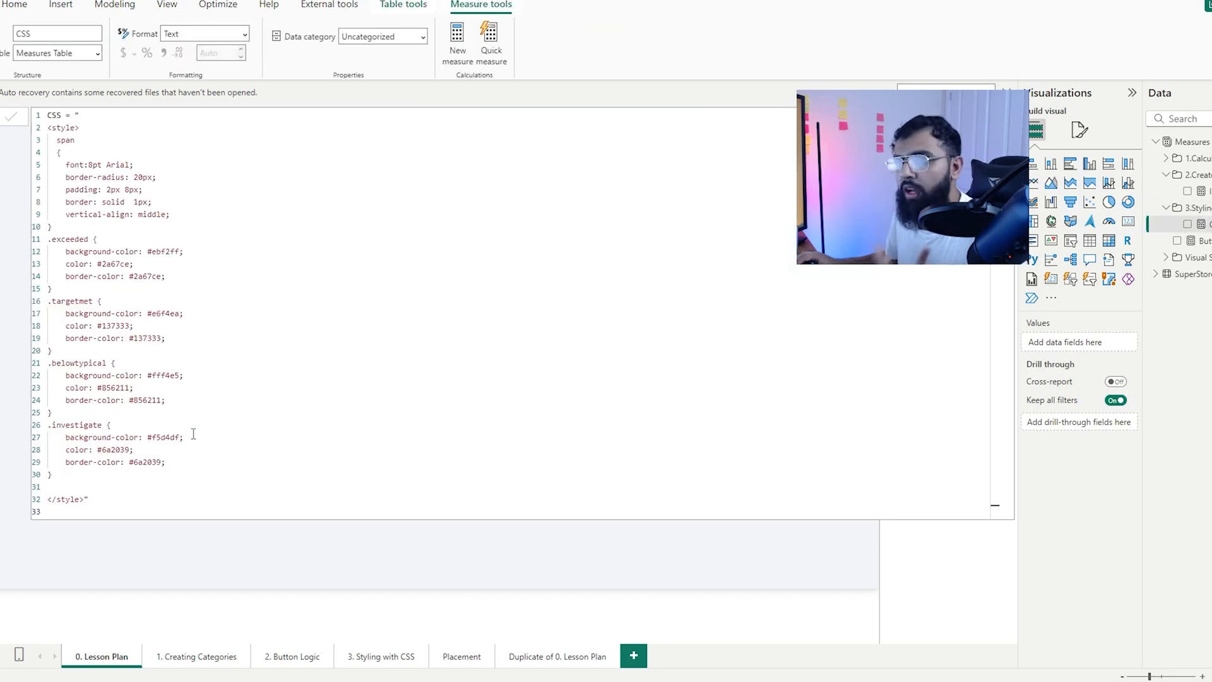
mouse_move(215, 447)
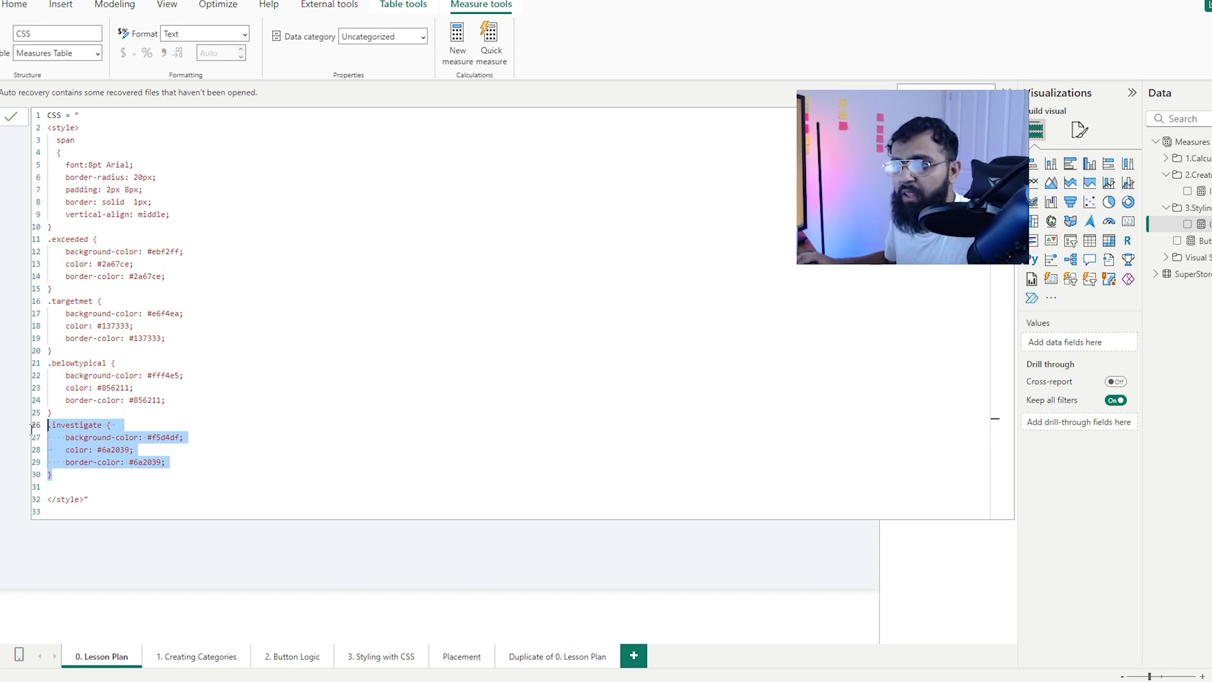
left_click(89, 475)
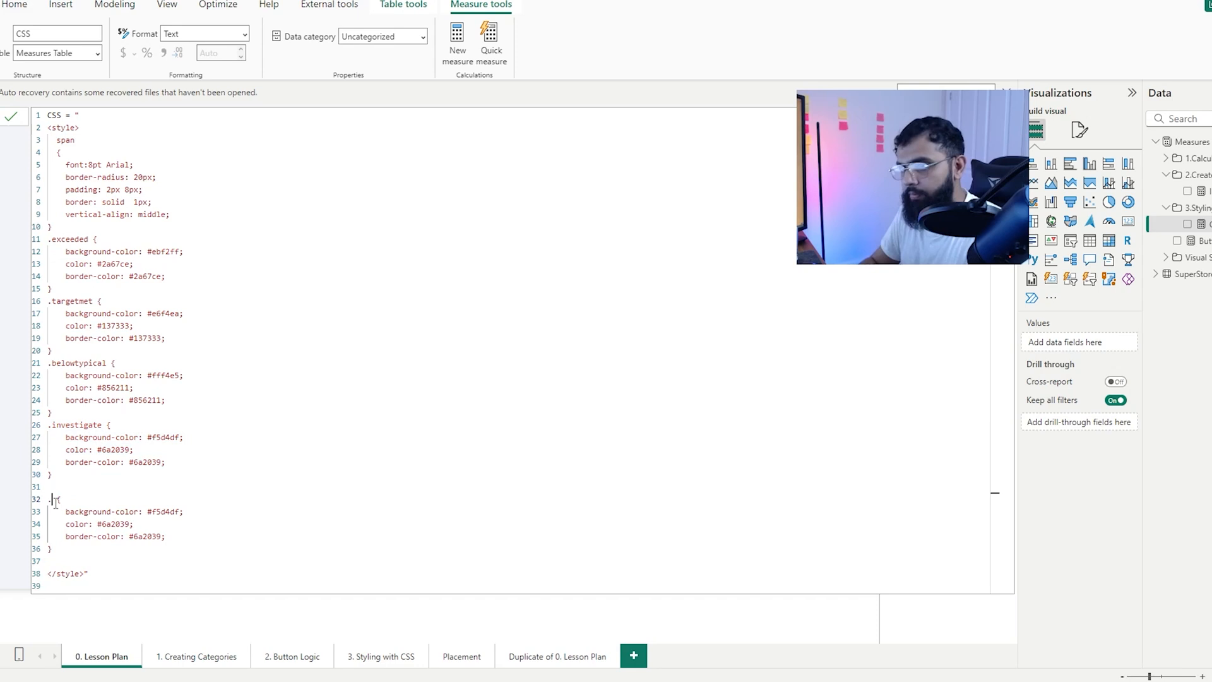
type(".Test")
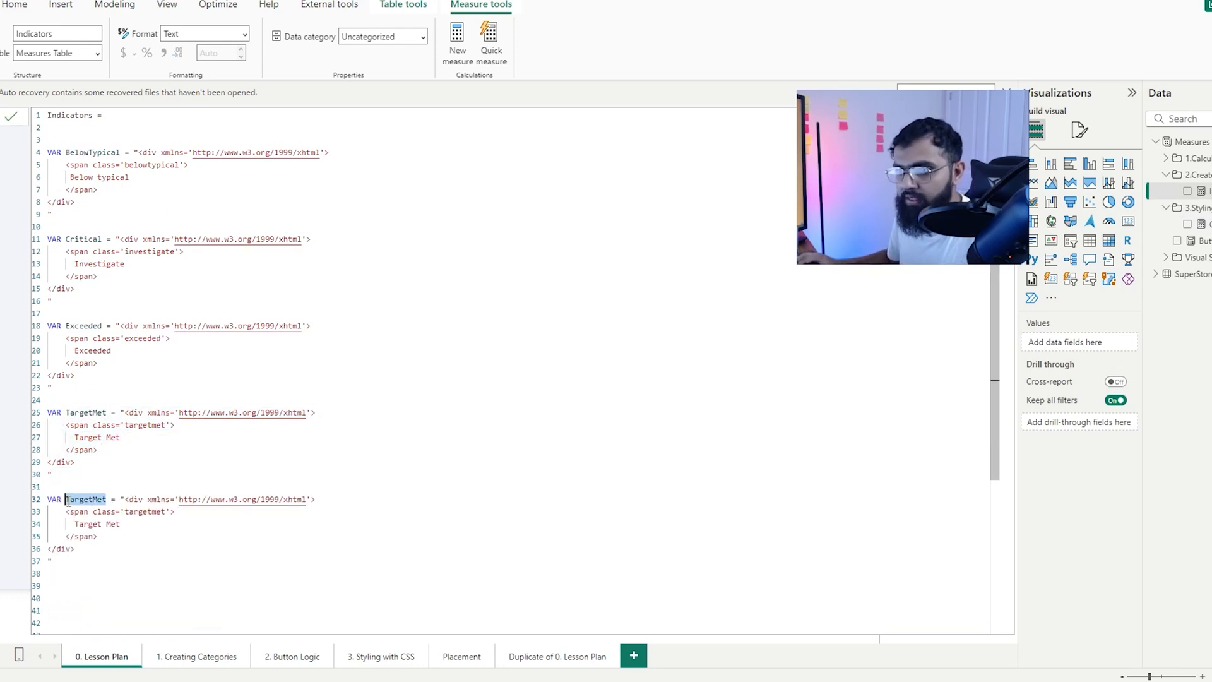
Add a Test variable with class 'Test' and a [Profit_1] < 0, Test branch to the SWITCH.
type("Test")
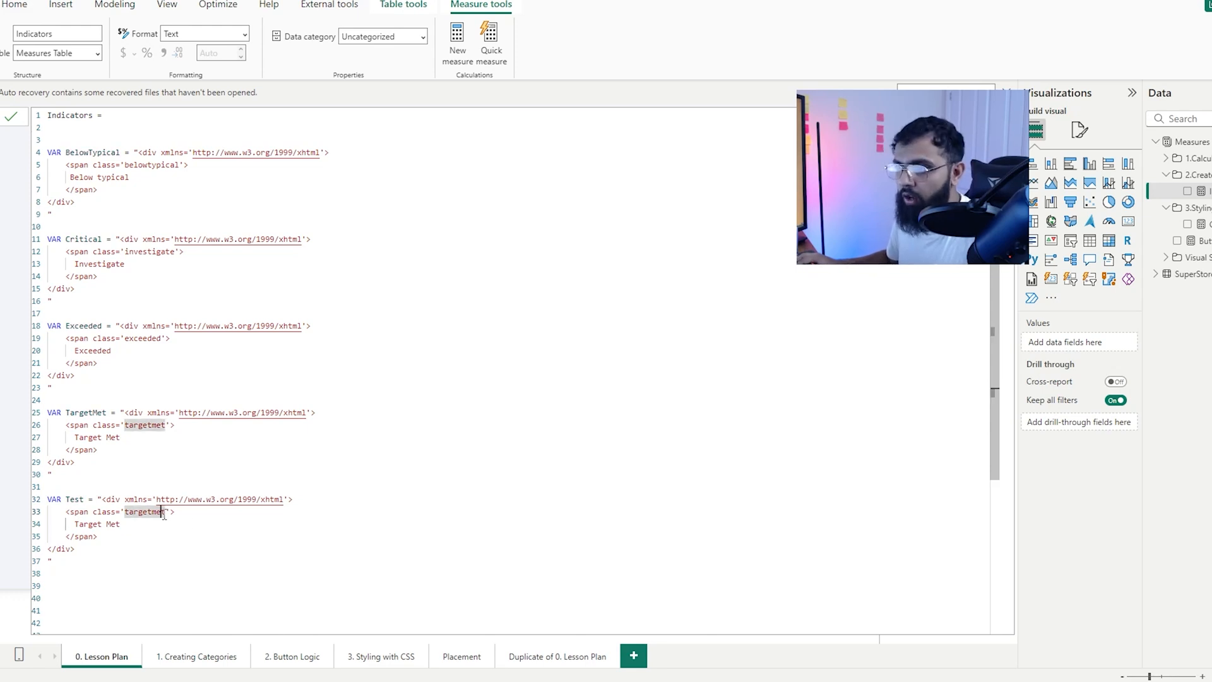
type("Test")
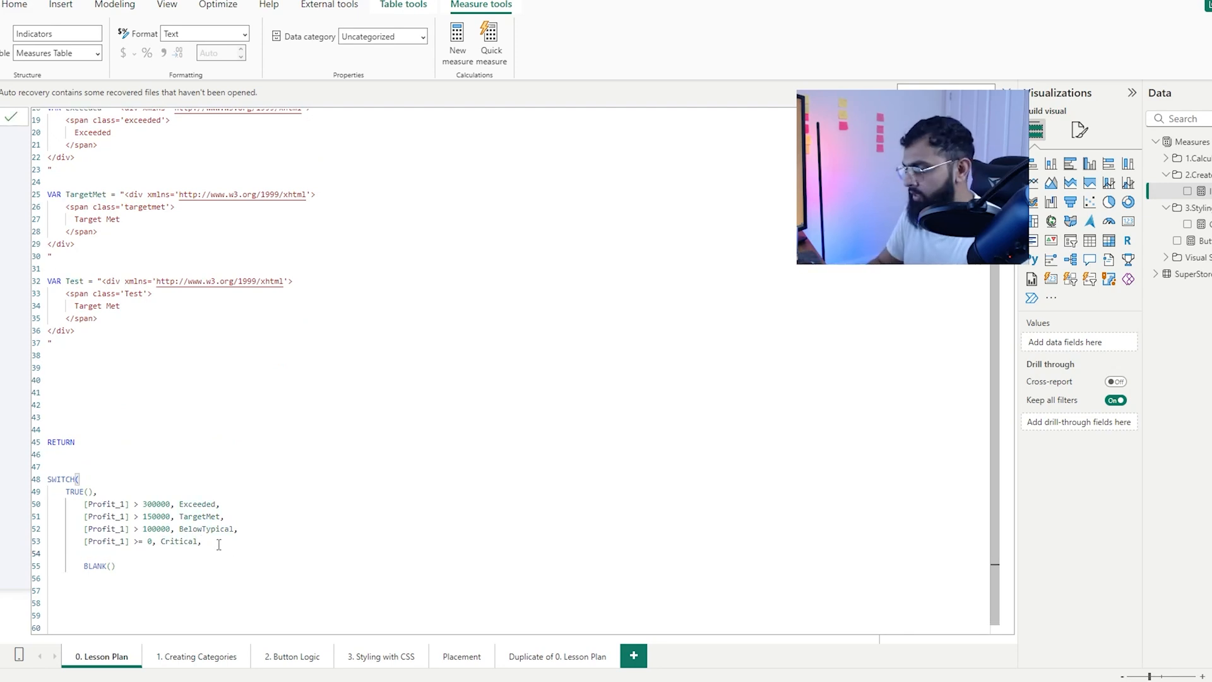
type("[Profit_1]")
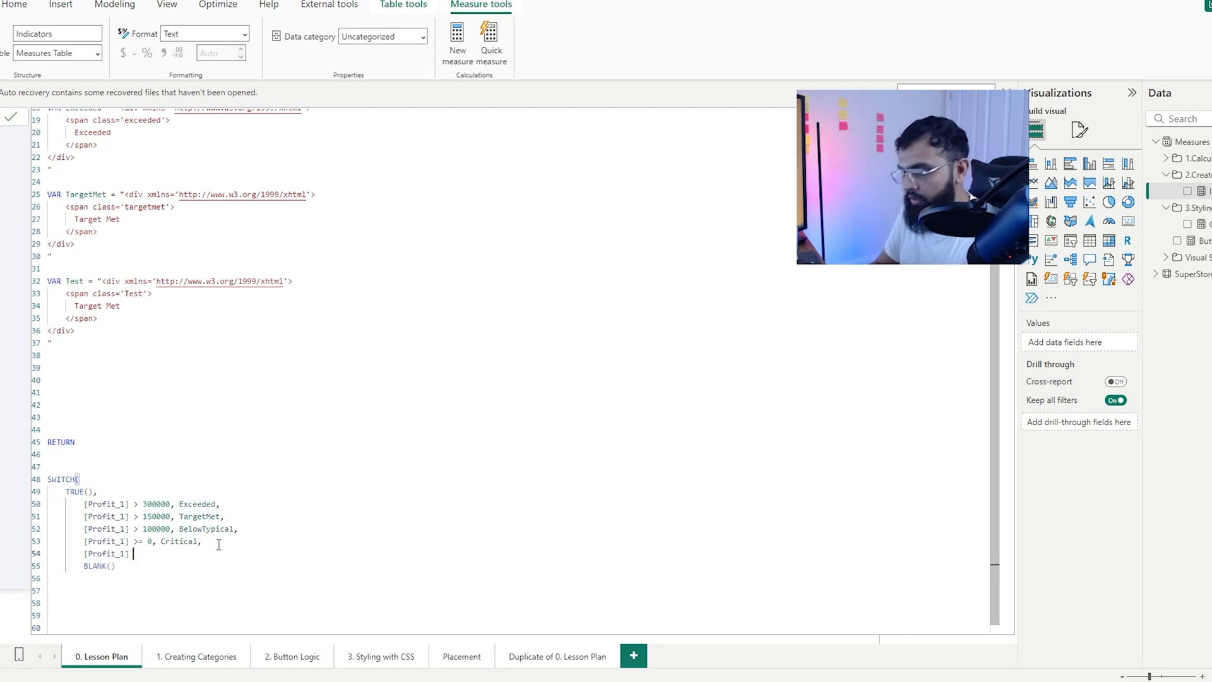
type("< 0")
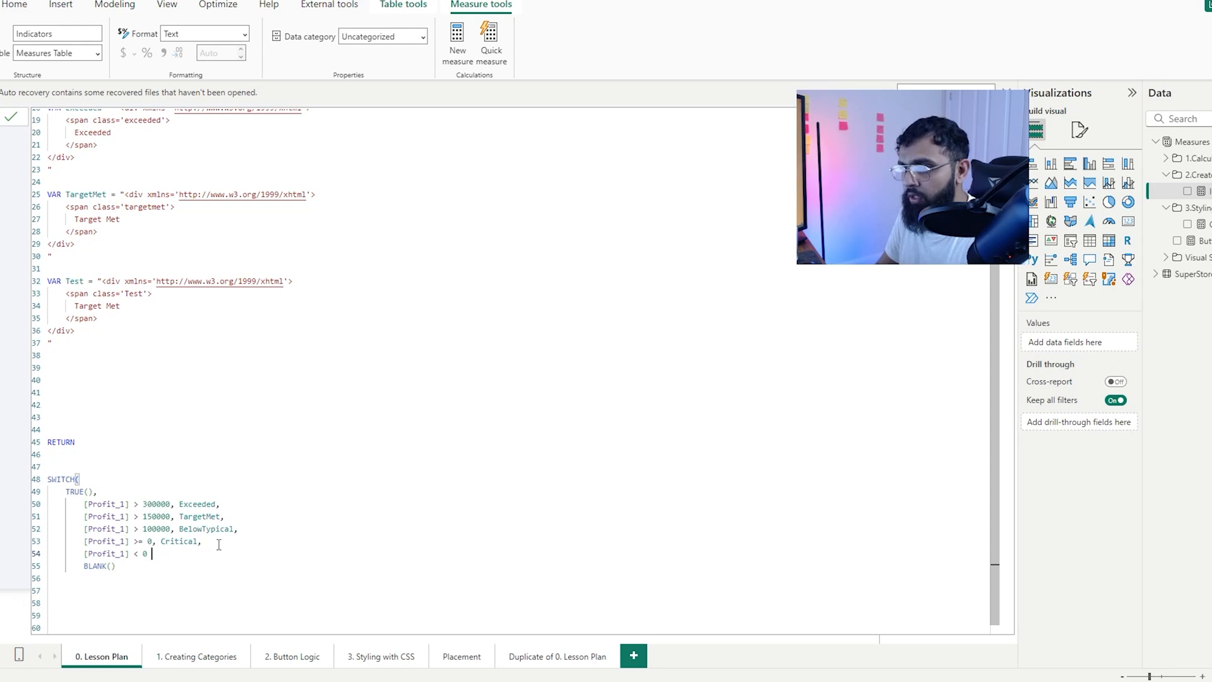
type("Test")
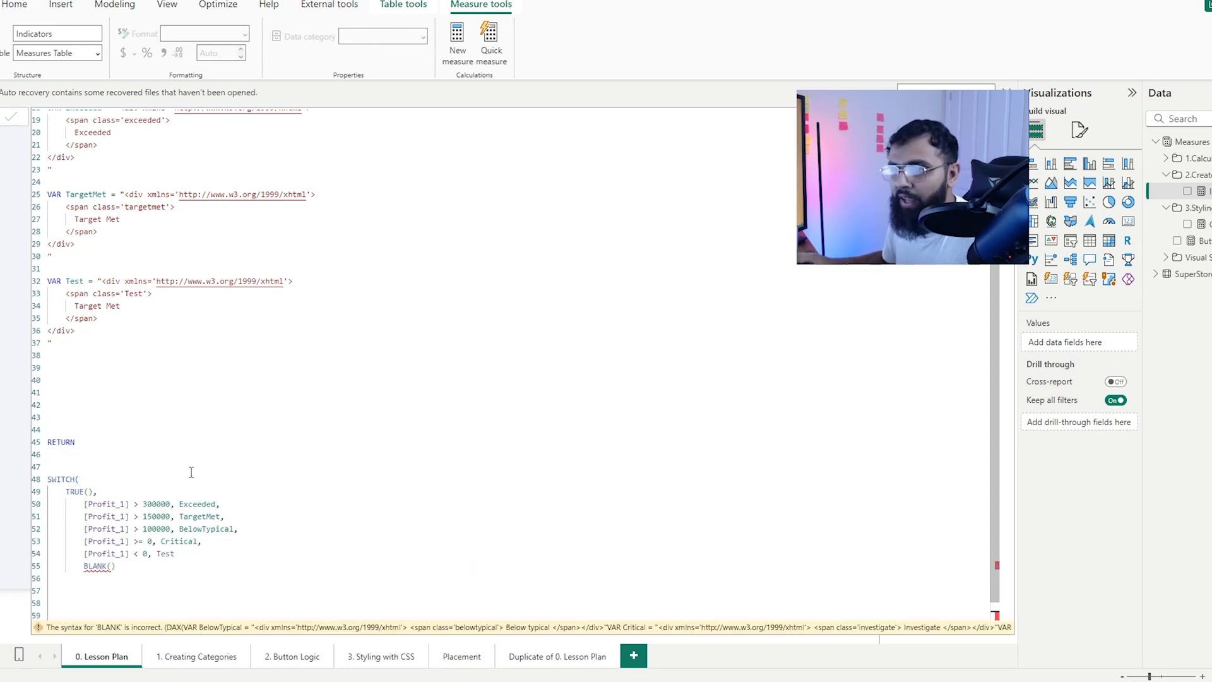
double_click(164, 552)
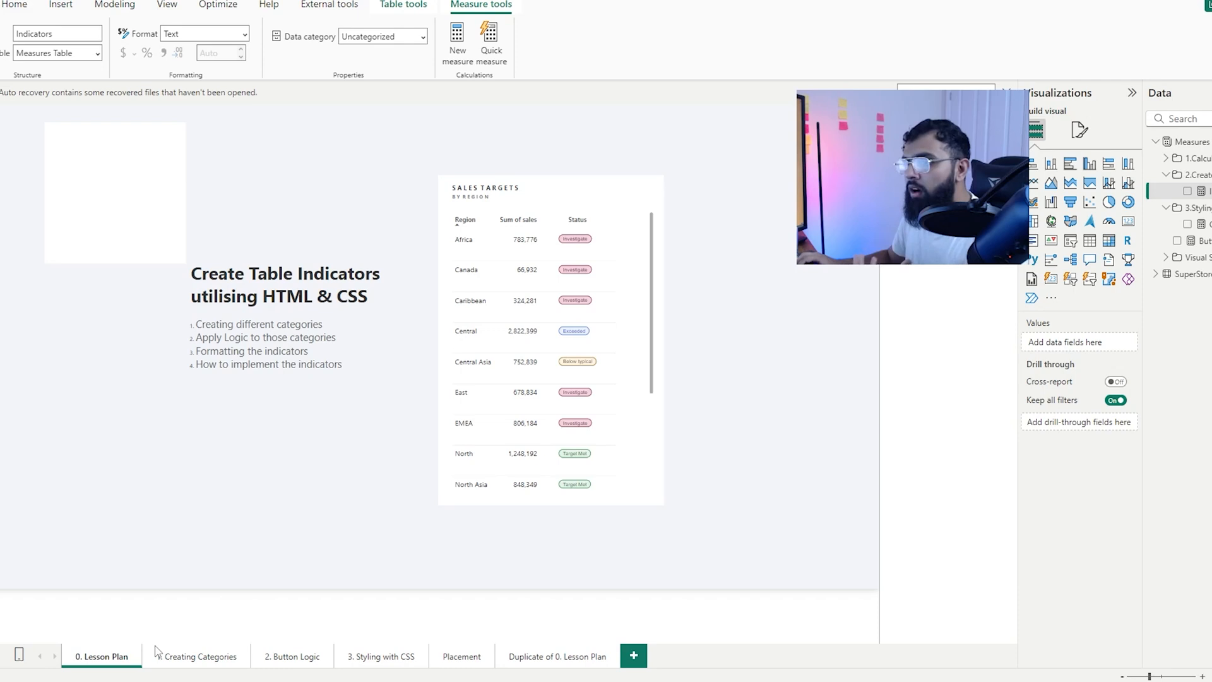
Go to the Placement page with its empty Sales Targets table.
left_click(379, 656)
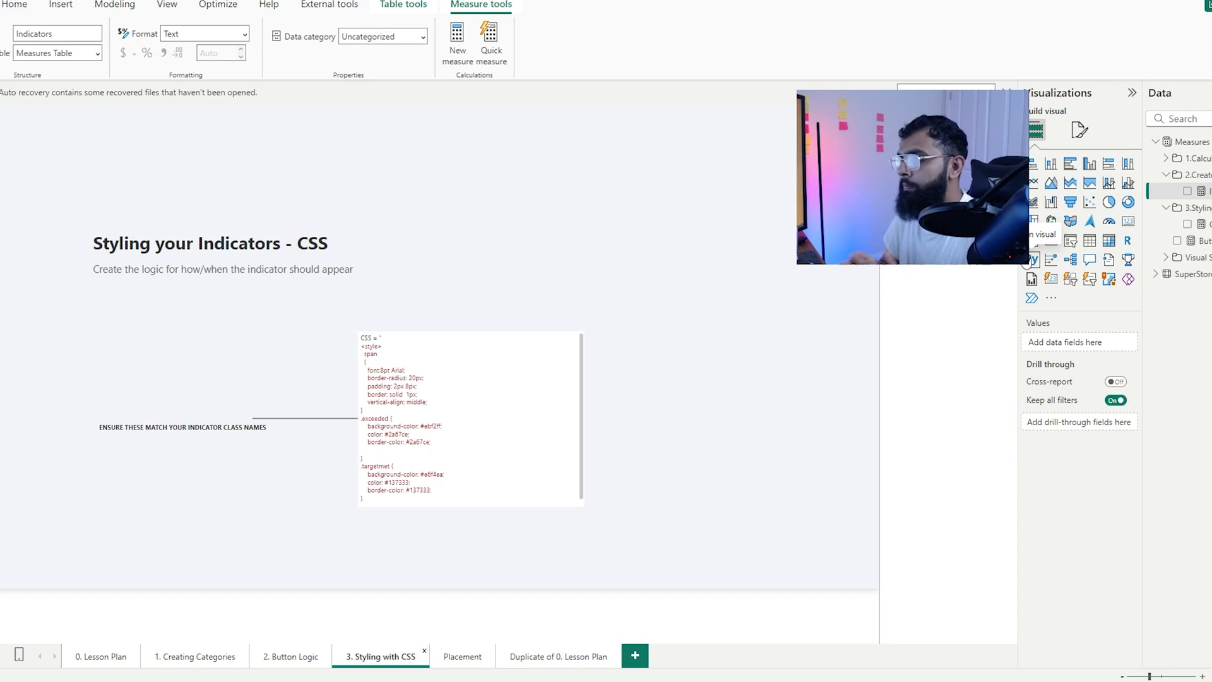
left_click(462, 656)
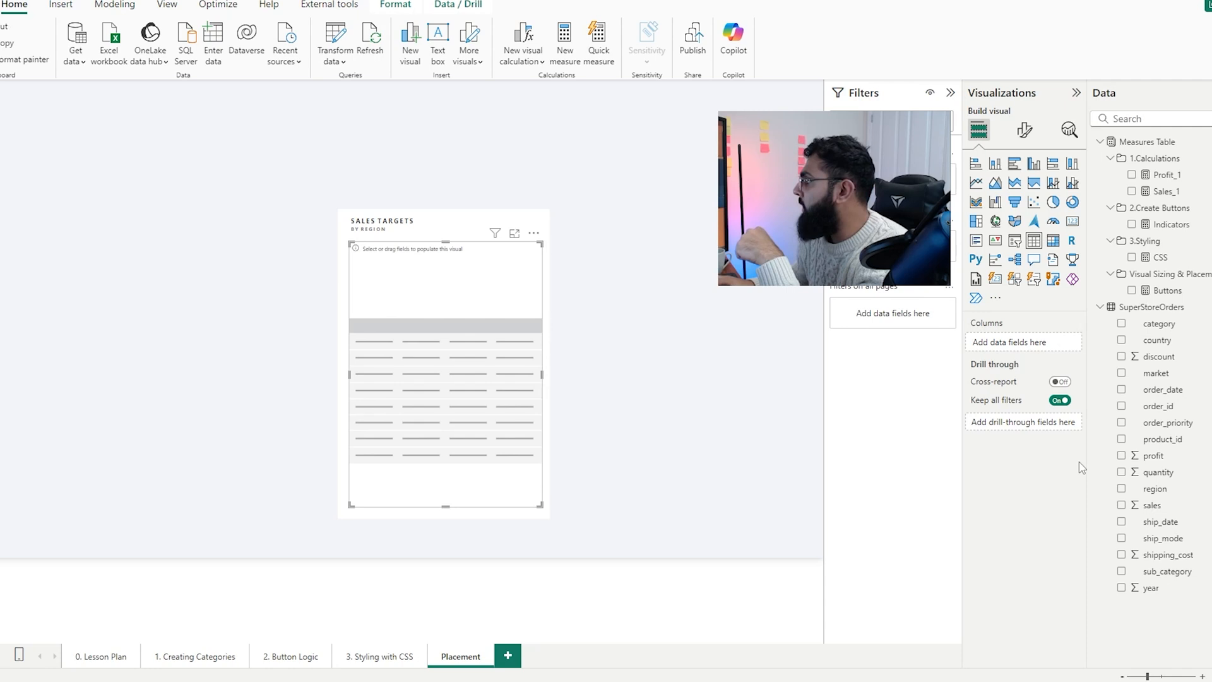
Show ship_mode rows with the Buttons measure's status pills in the Sales Targets table.
left_click(1121, 489)
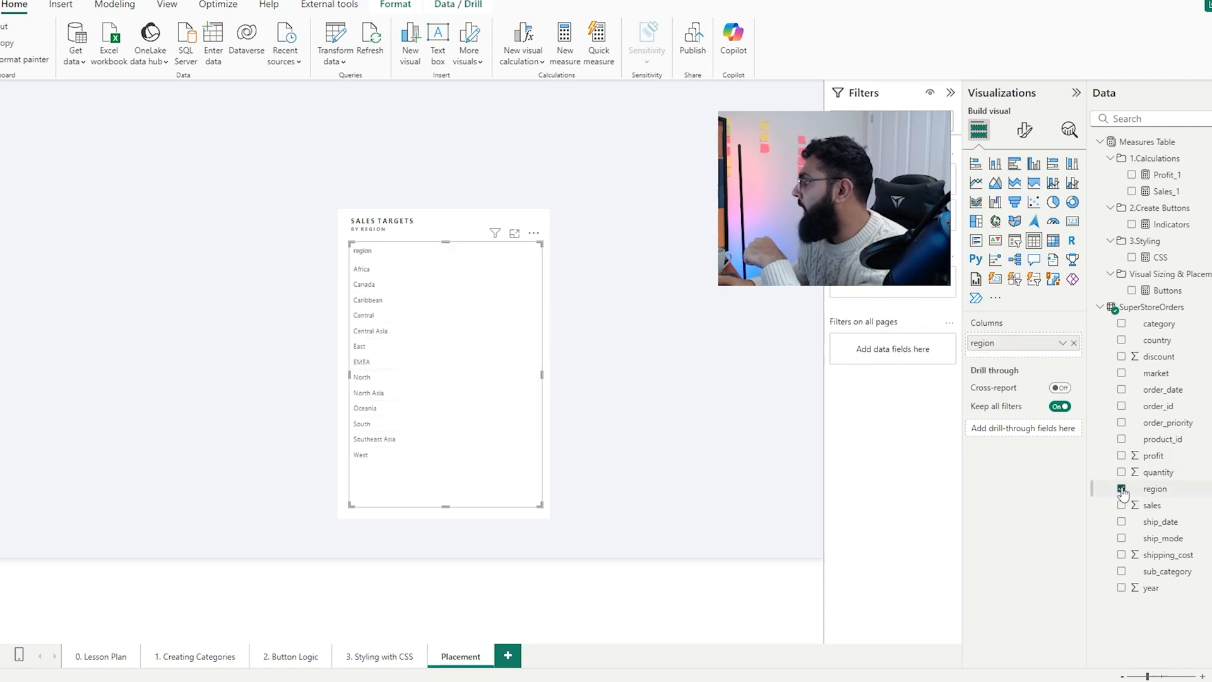
left_click(1121, 489)
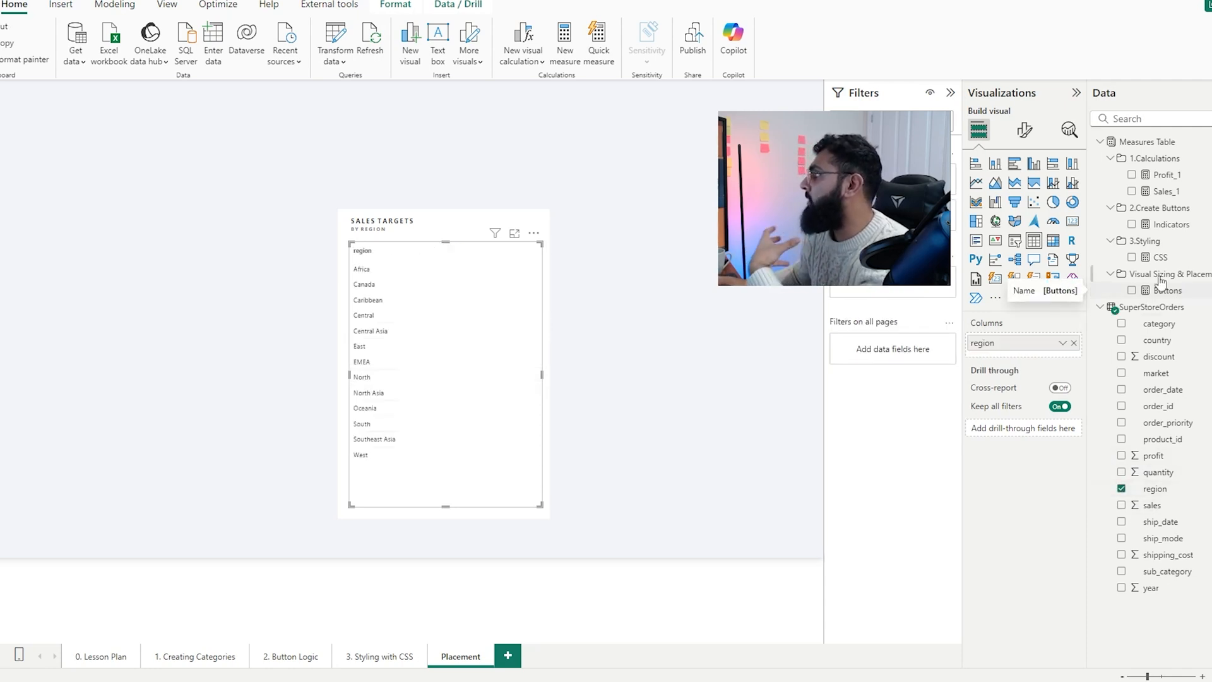
left_click(1170, 290)
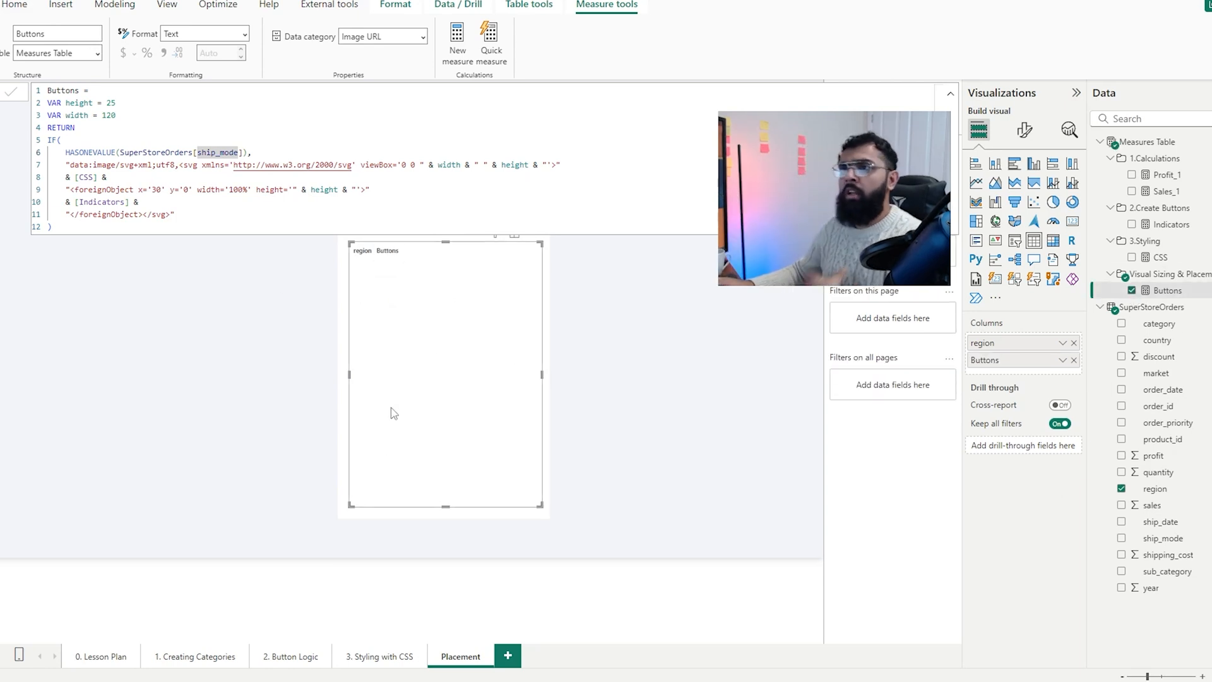
mouse_move(304, 418)
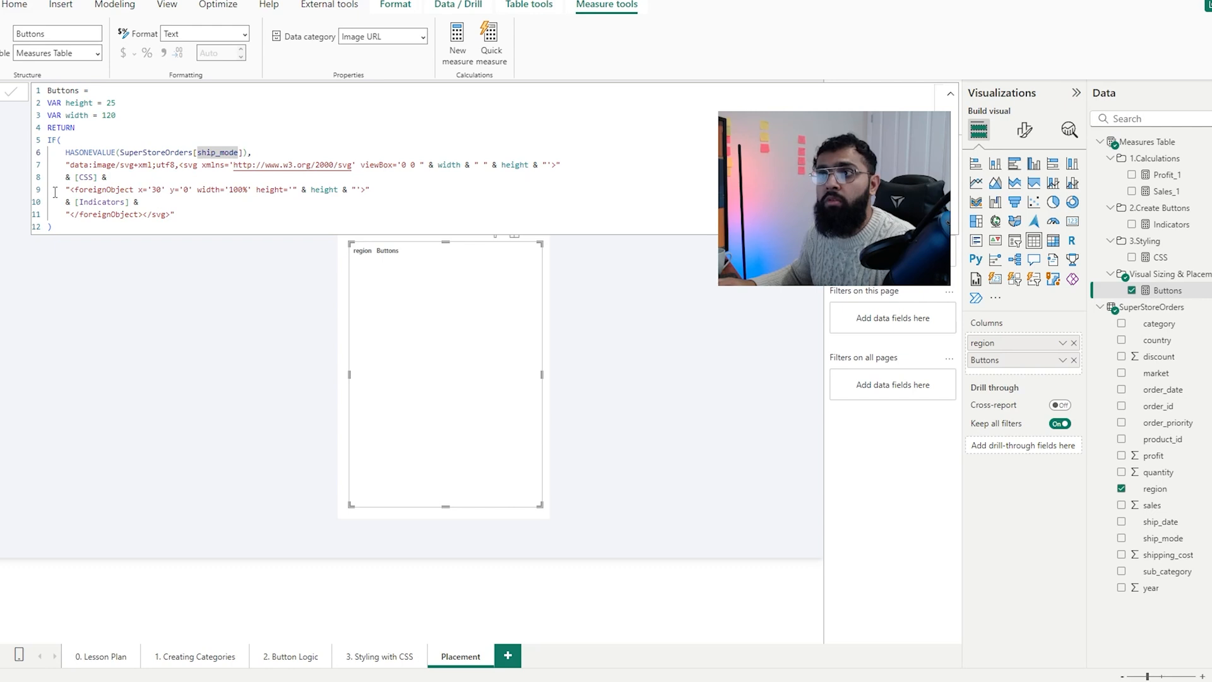
mouse_move(466, 353)
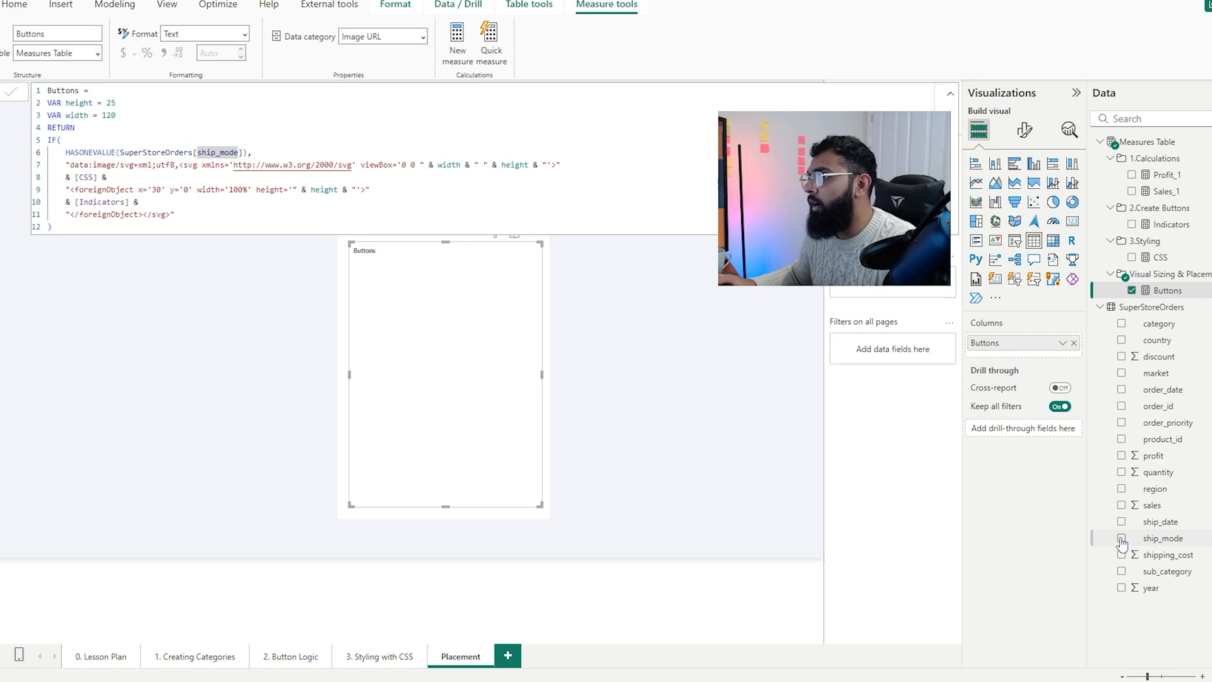
left_click(1121, 538)
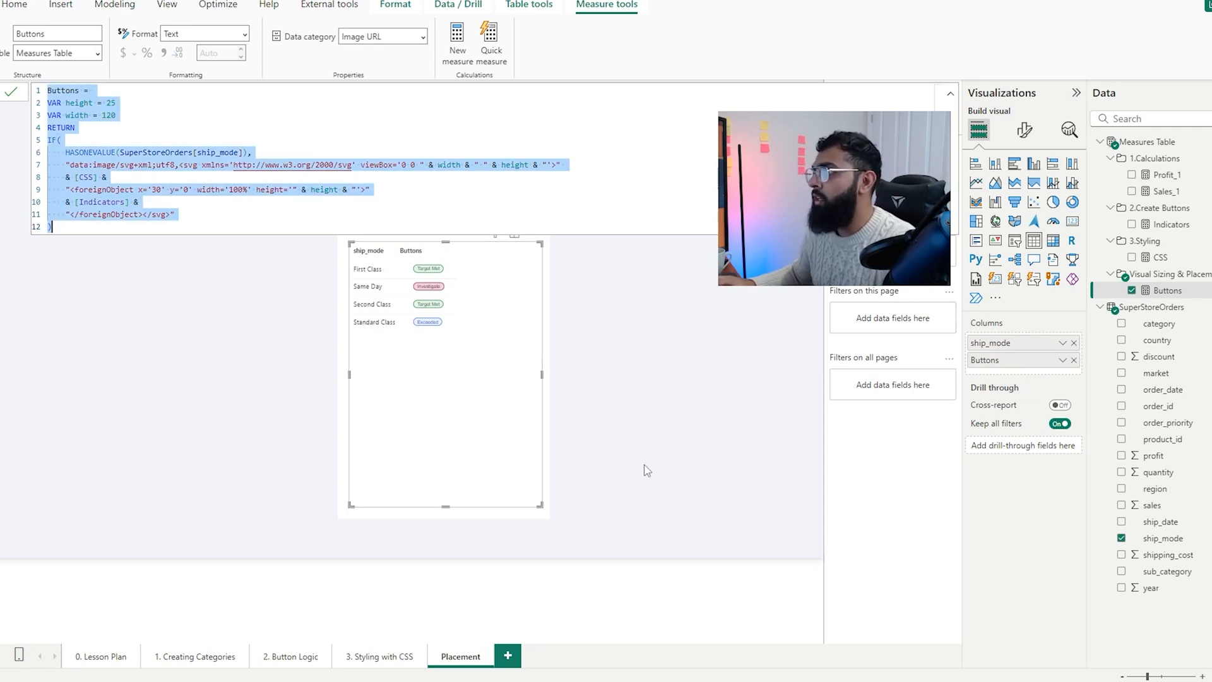
left_click(534, 232)
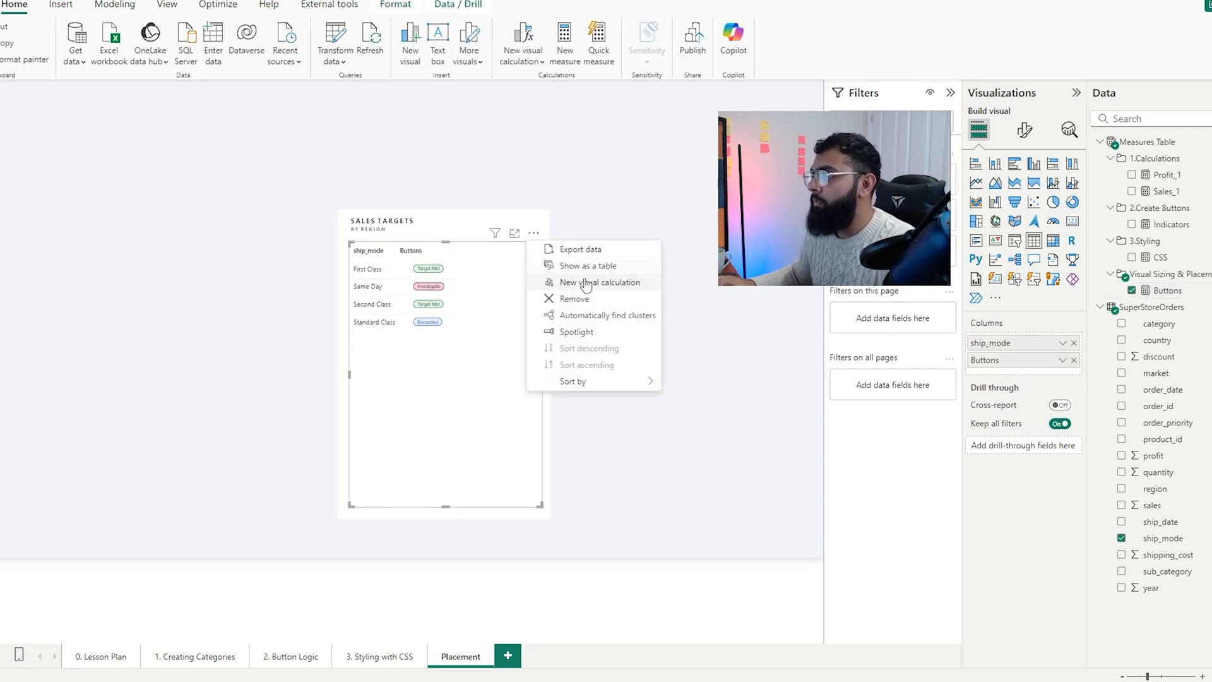
Remove the ship_mode table and create a Buttons_2 measure keyed on region.
left_click(532, 233)
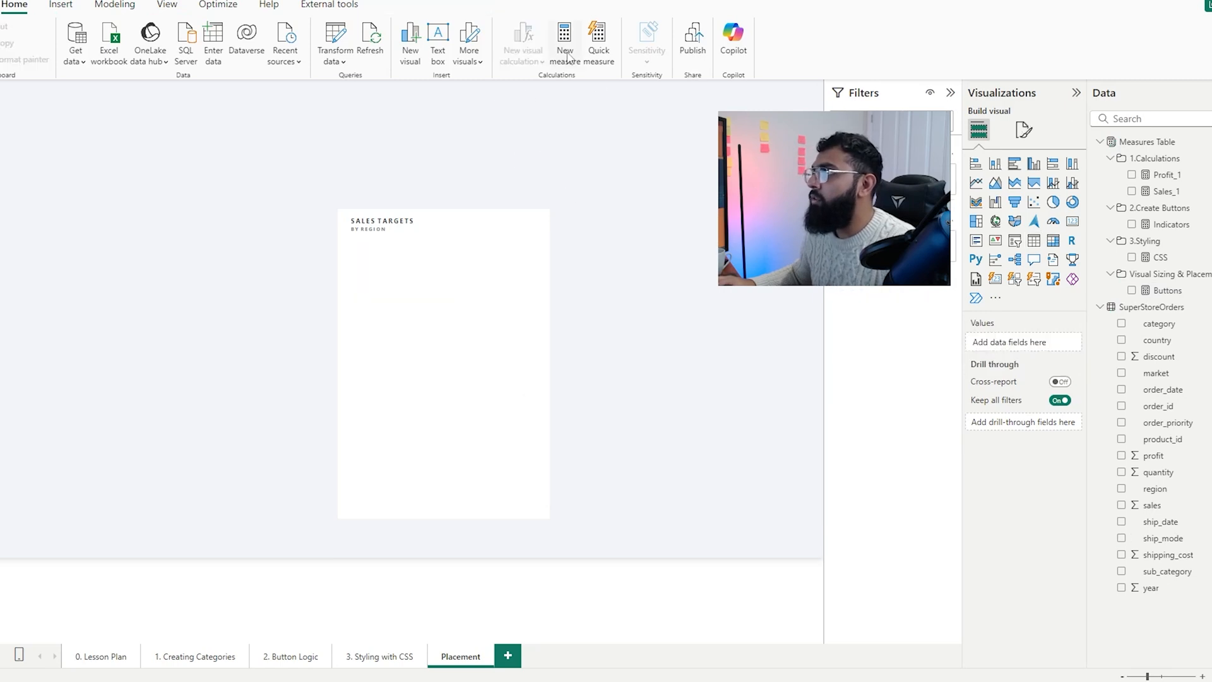
left_click(564, 42)
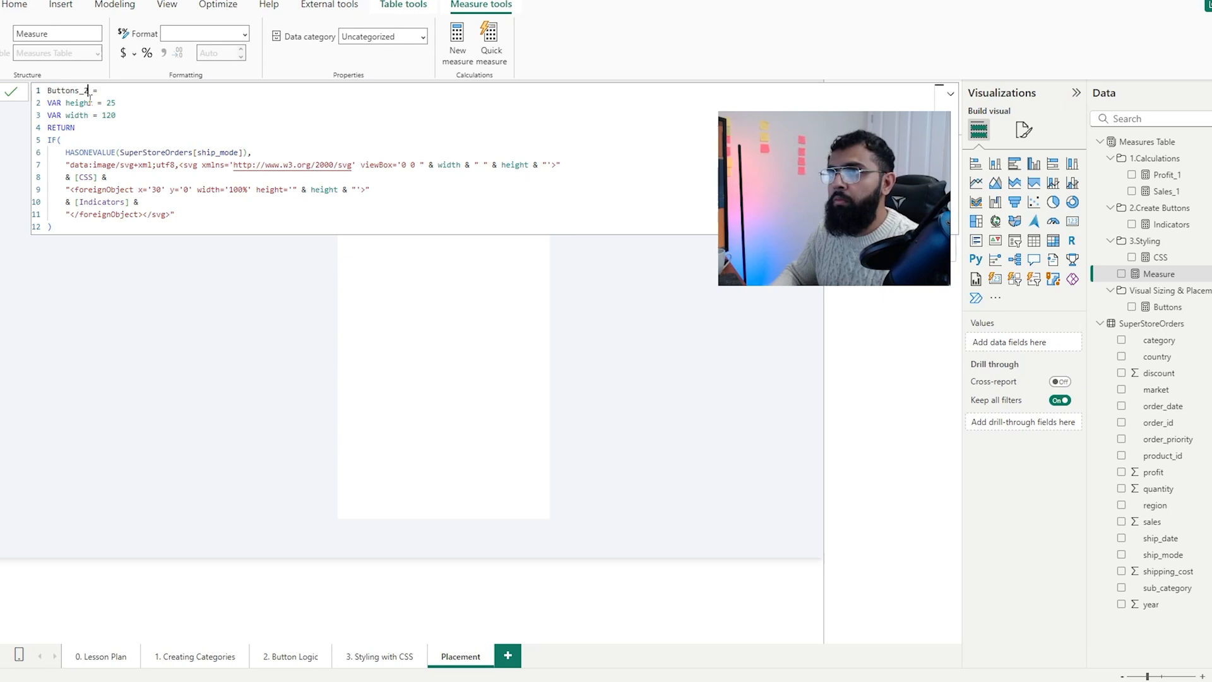
double_click(224, 152)
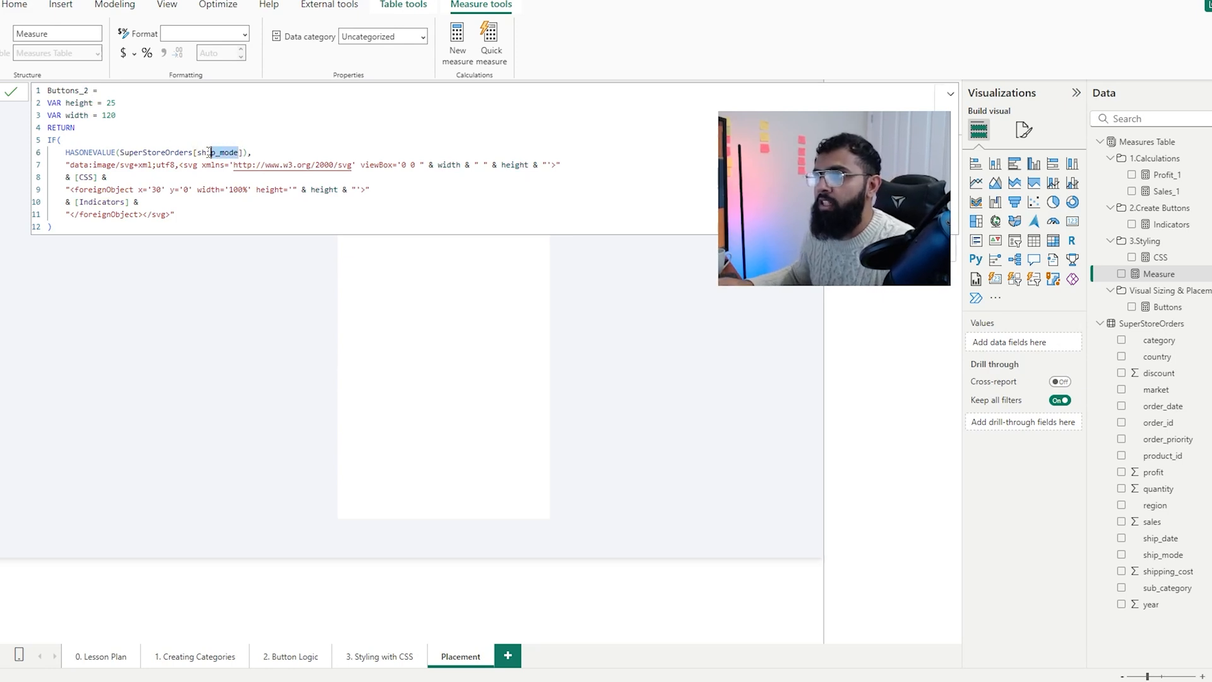
type("region")
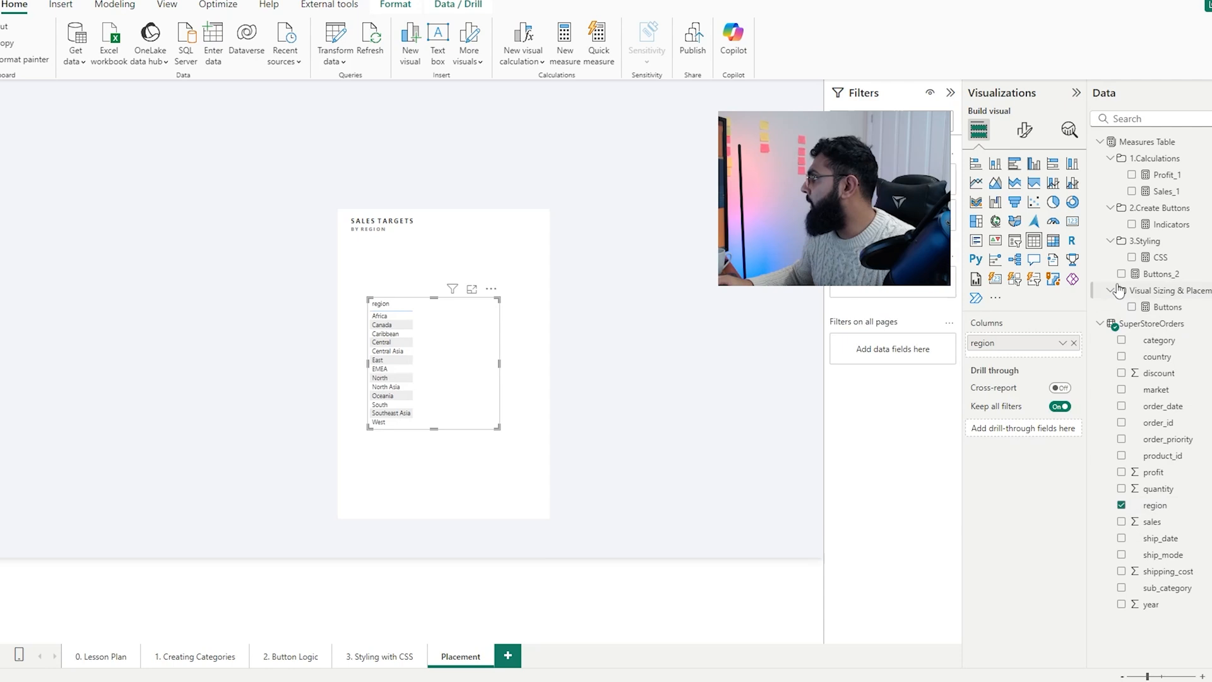
Add Buttons_2 to the region table and set its data category to Image URL so it renders as pills.
left_click(1120, 274)
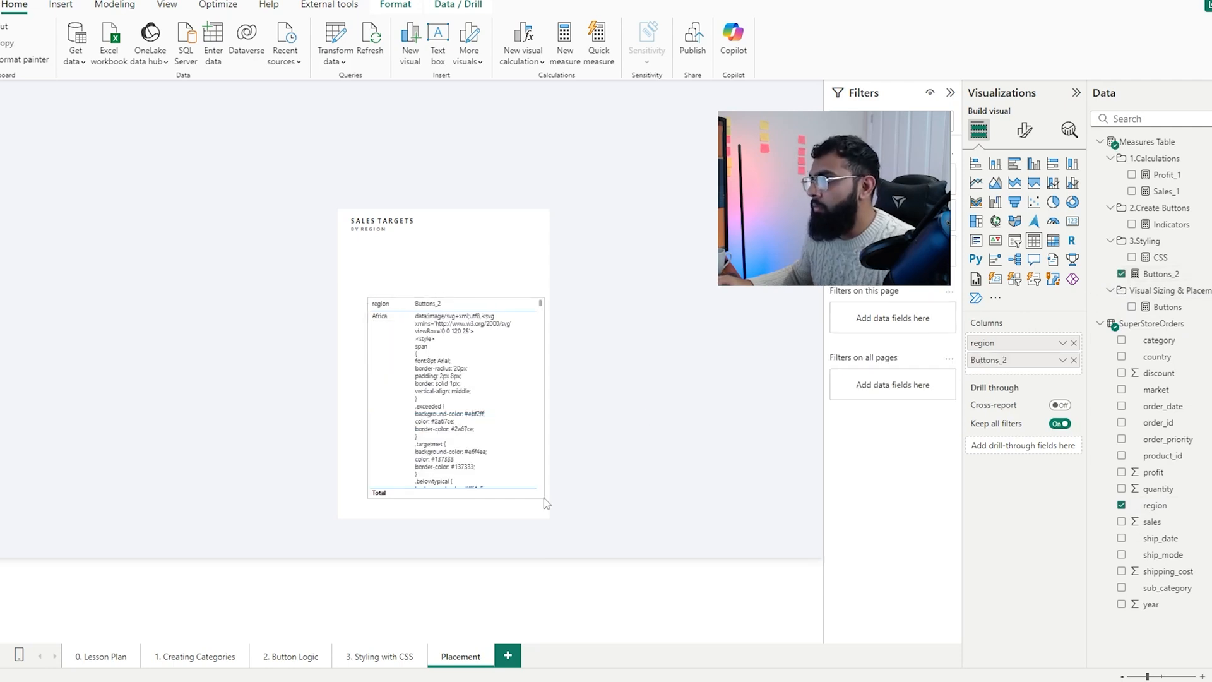
left_click(1161, 274)
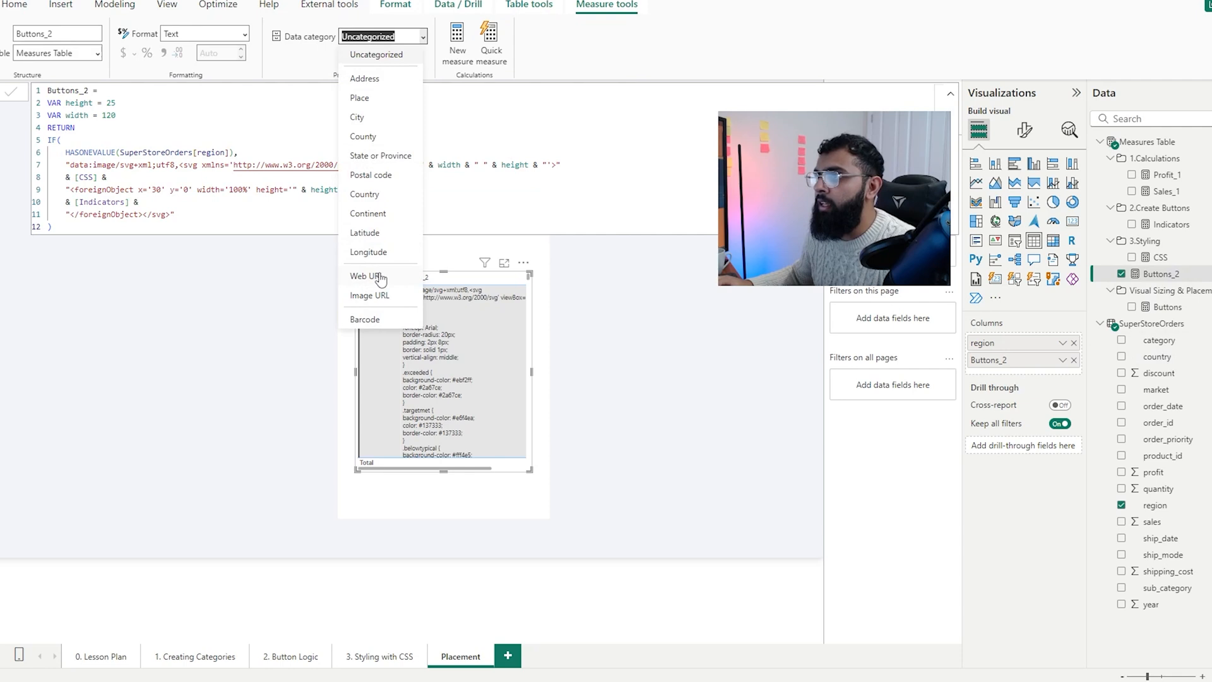
left_click(371, 294)
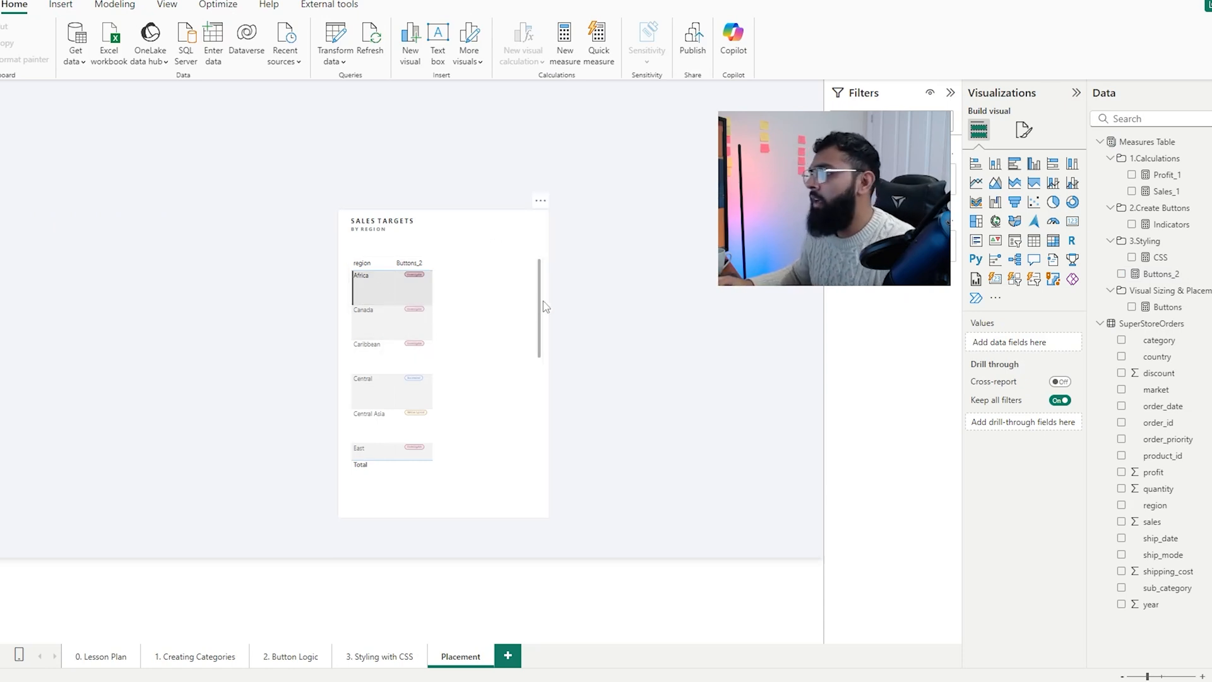
left_click(1021, 130)
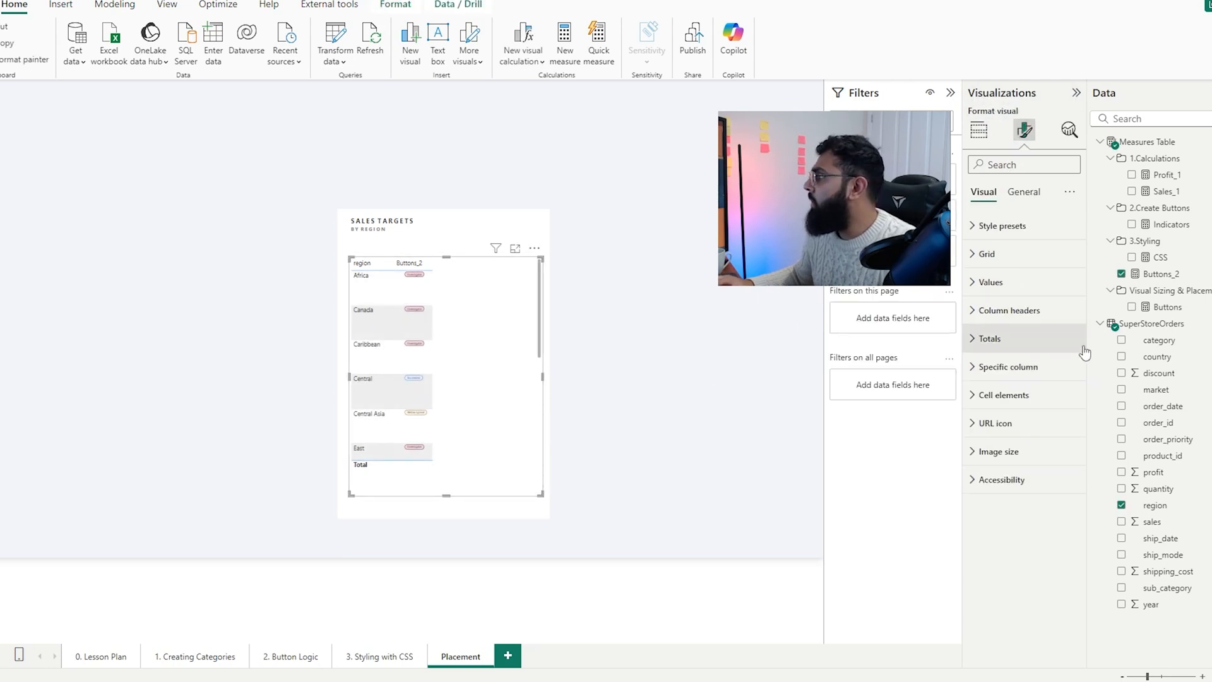
Set the table's Grid image size toward 30 px height and 120 px width, checking the Buttons formula.
left_click(986, 253)
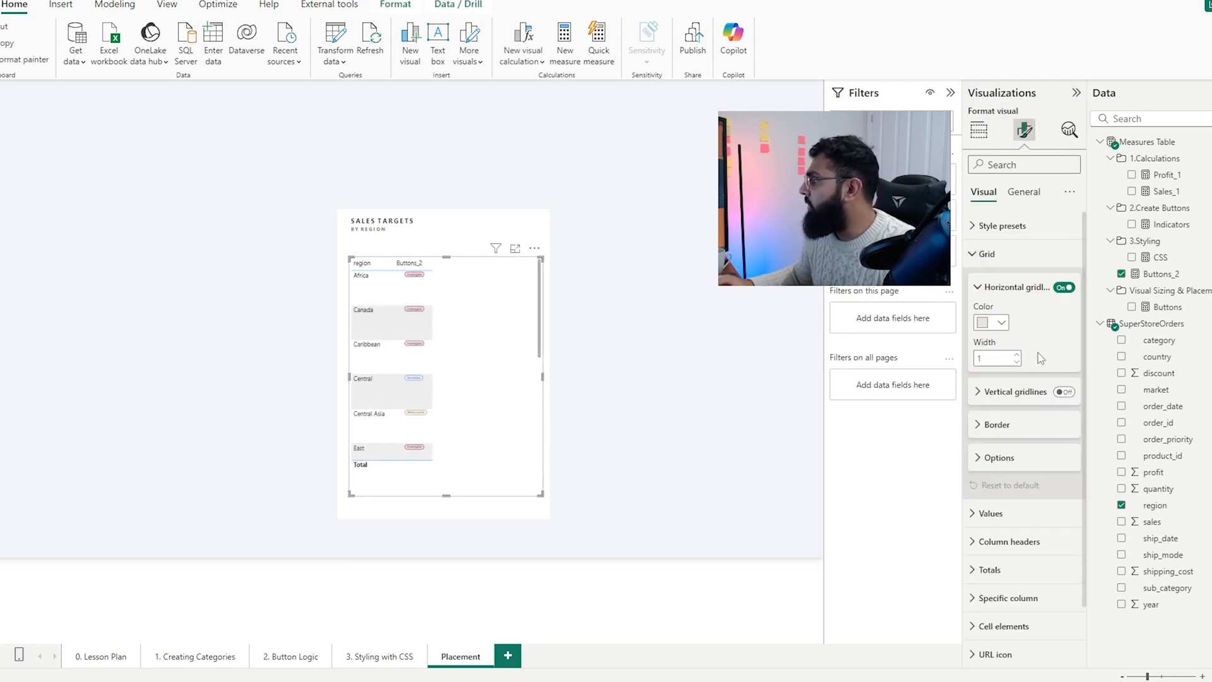
left_click(997, 457)
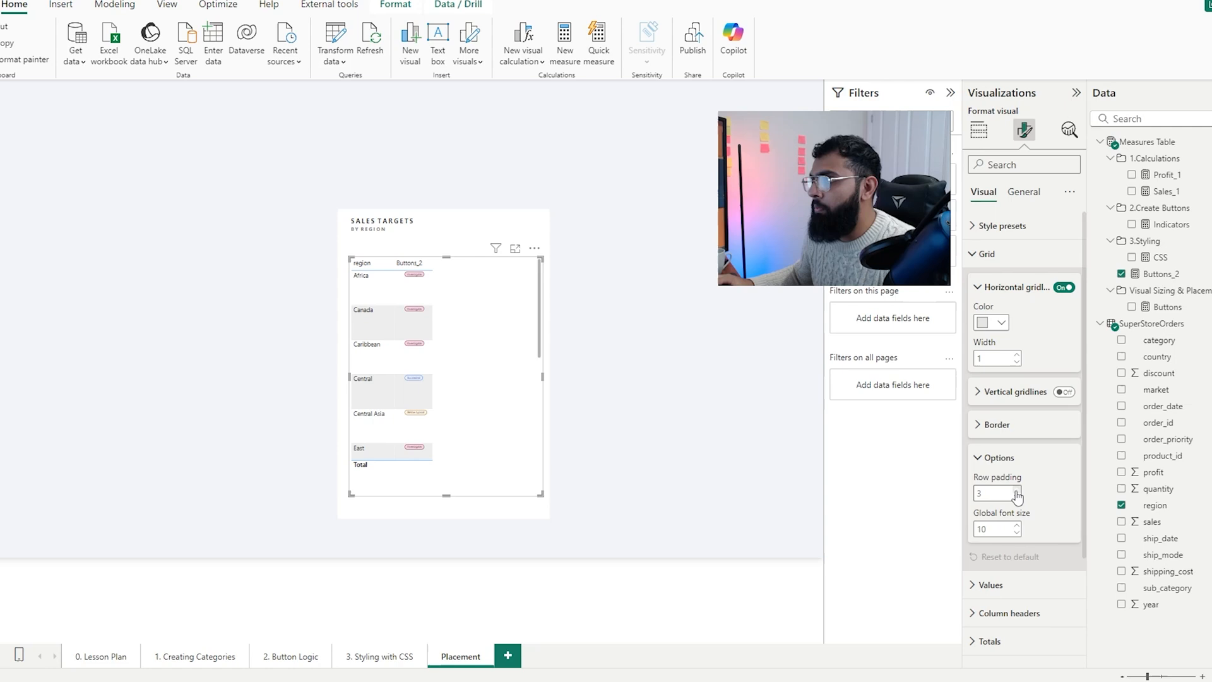
left_click(1015, 490)
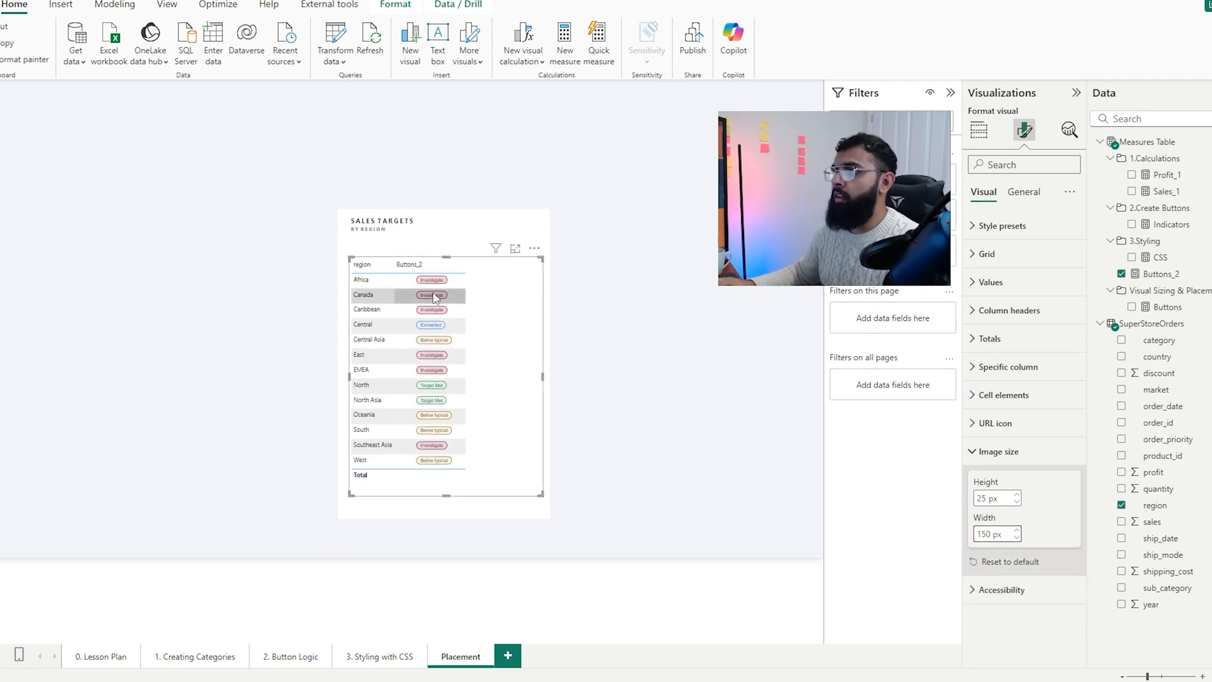
type("1")
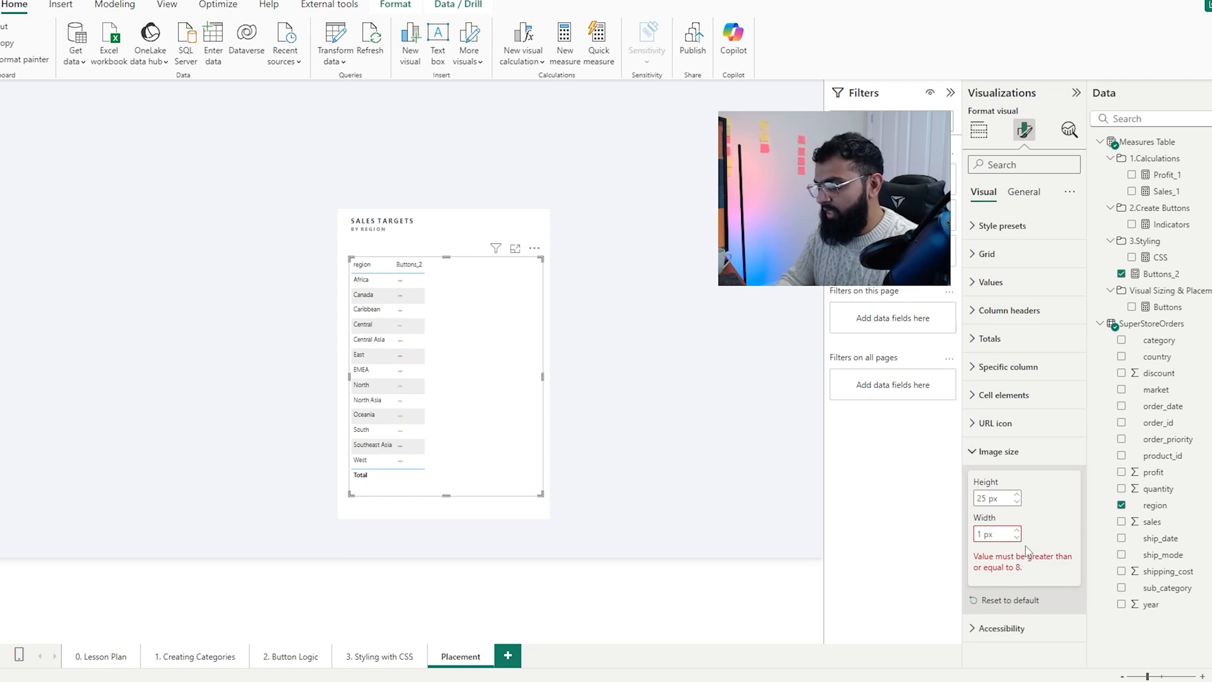
type("120")
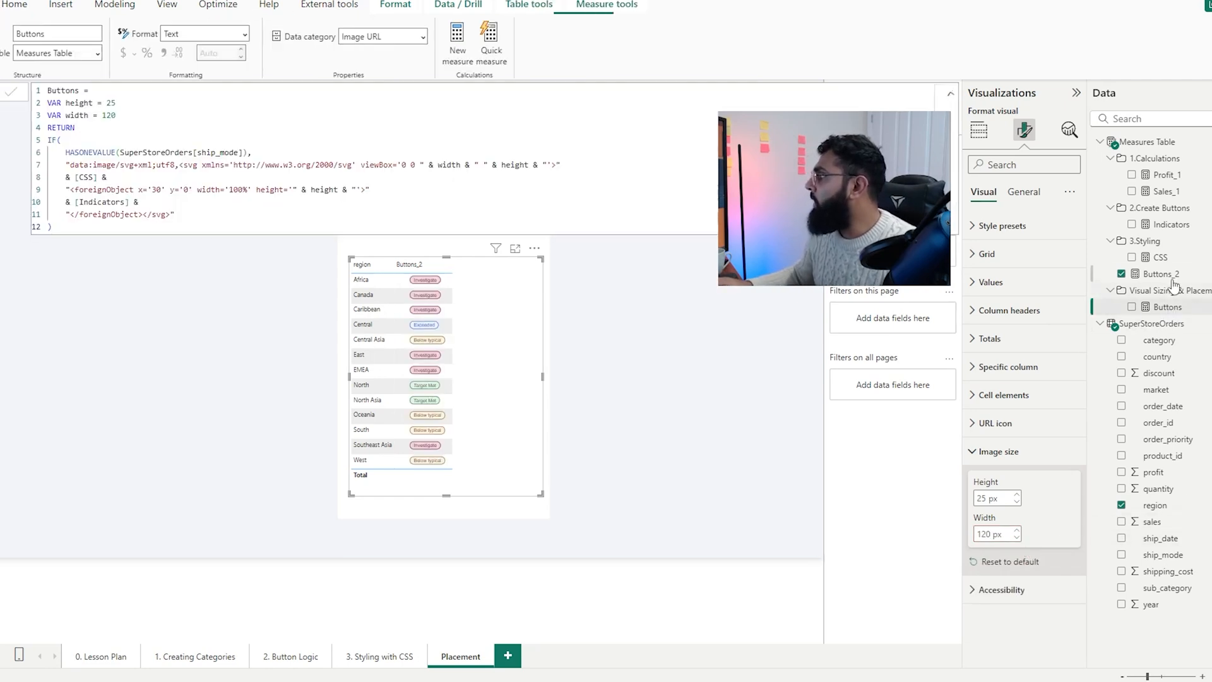
left_click(1158, 274)
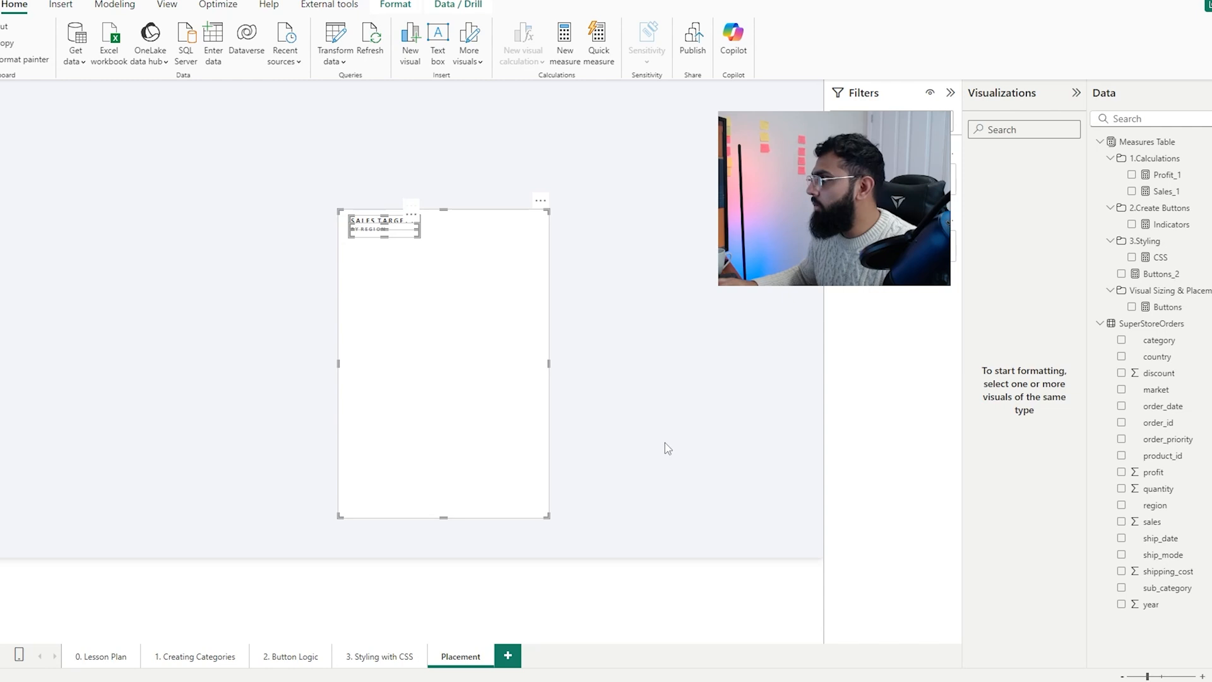
Widen the table's image size to 125 px and reopen the Buttons_2 formula for editing.
left_click(443, 356)
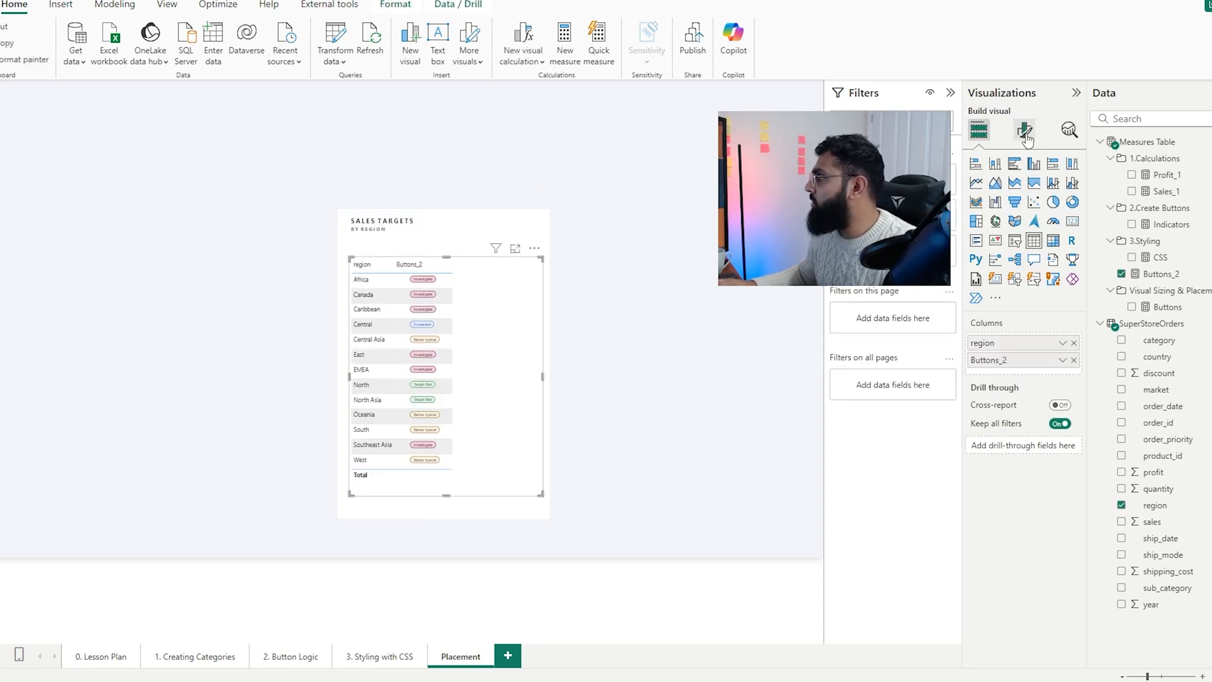
left_click(1023, 130)
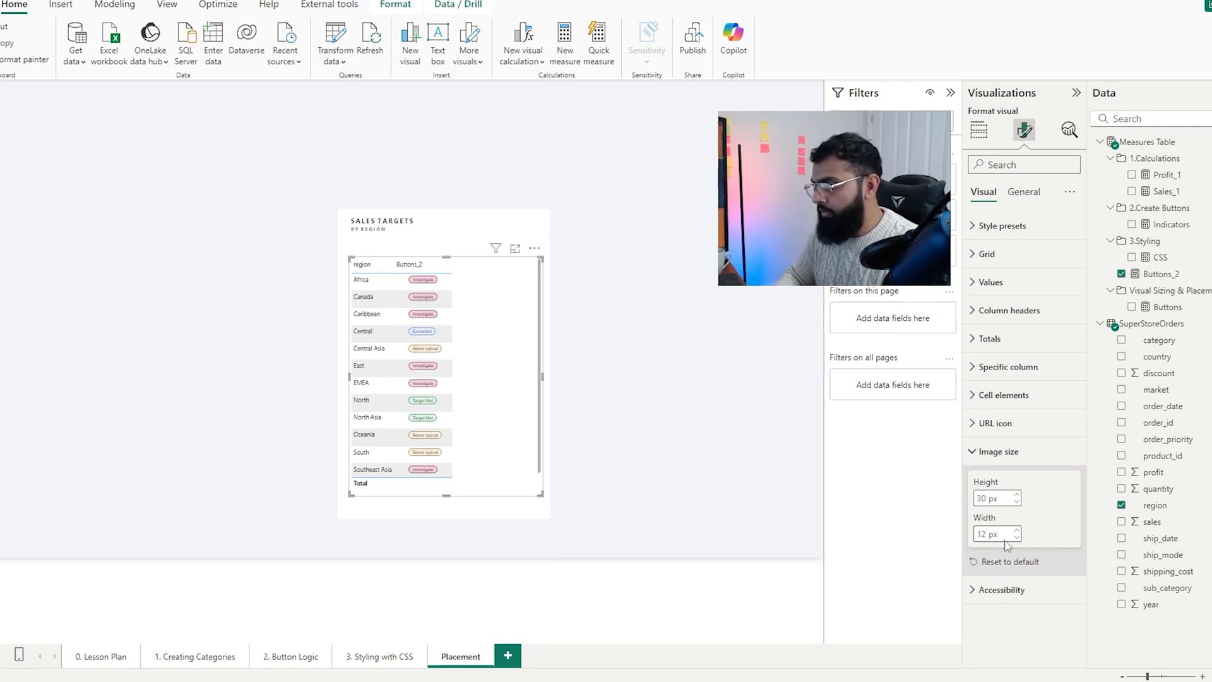
type("125")
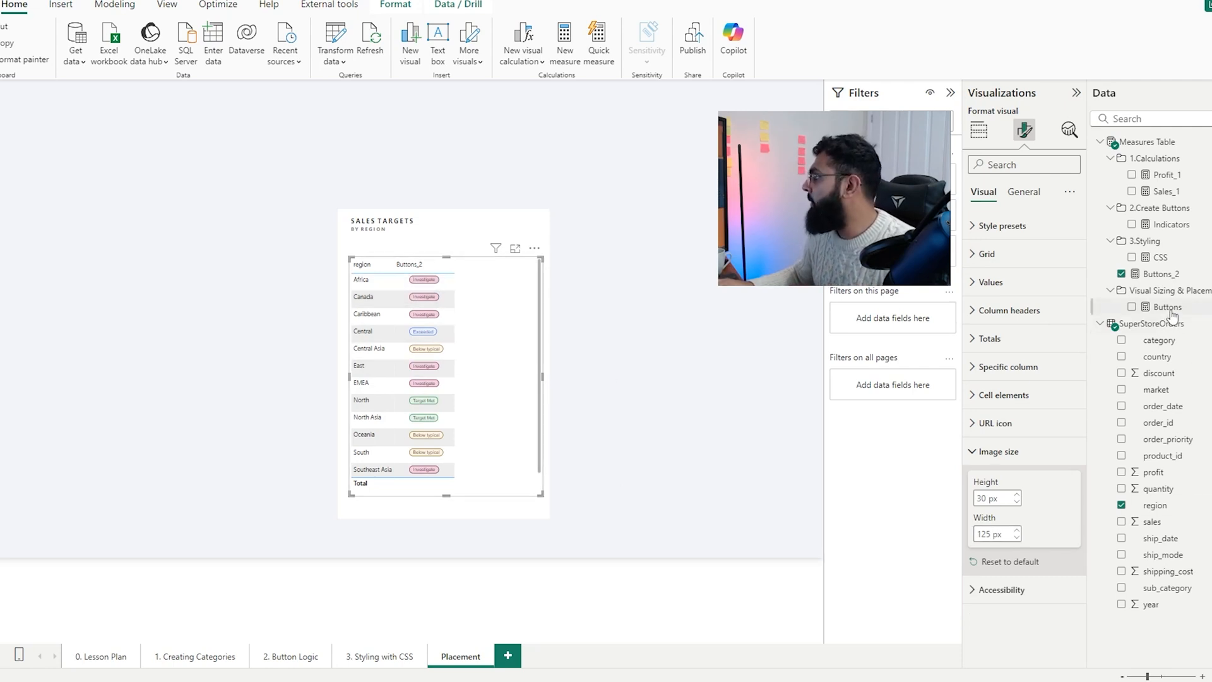
left_click(1171, 306)
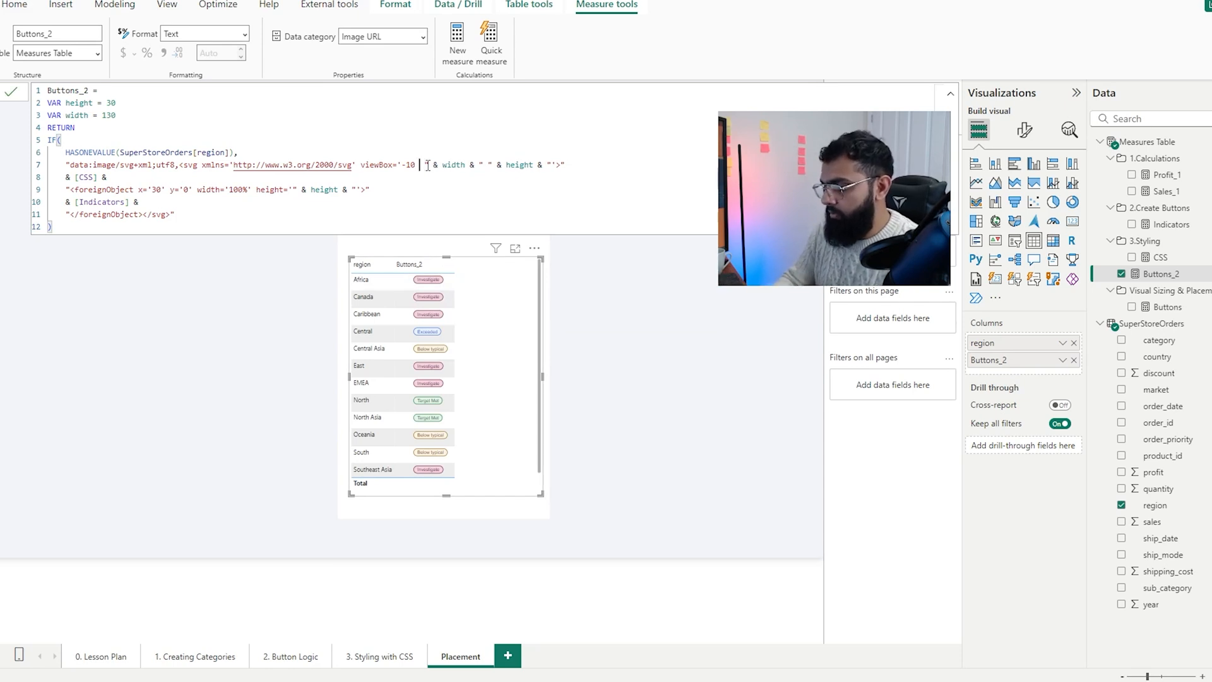
Edit Buttons_2 to offset the viewBox by -10 -5 with height 50 and width 140, then apply it.
type("+20")
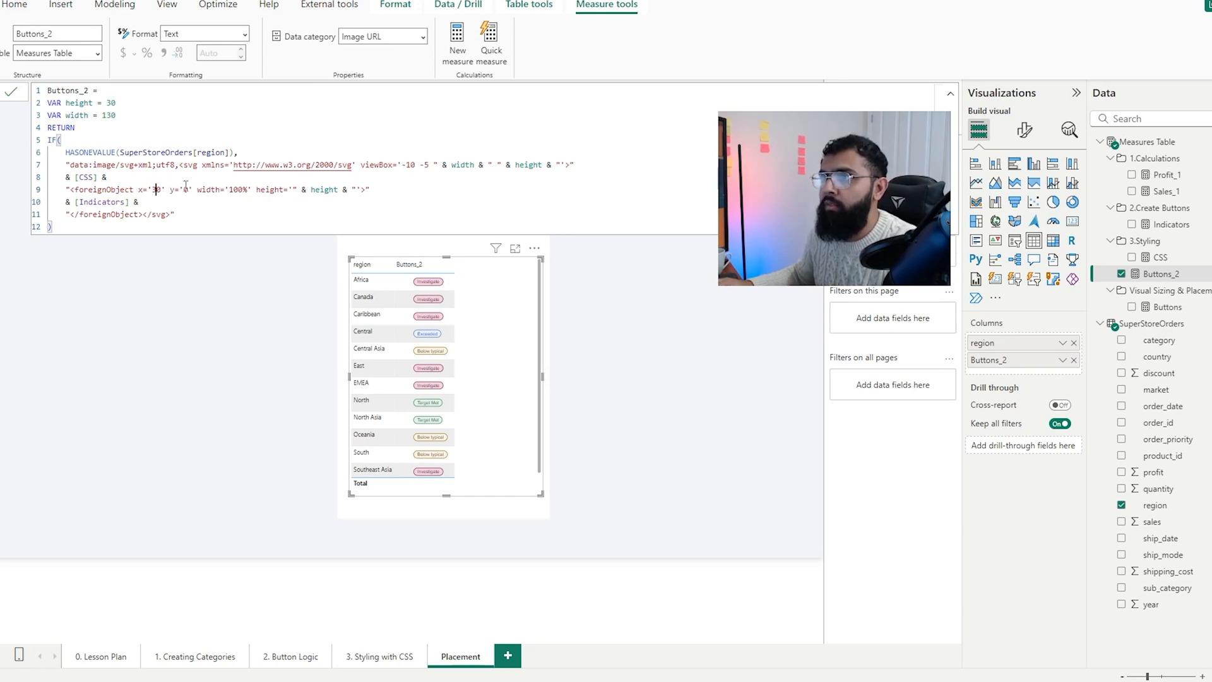
left_click(1024, 129)
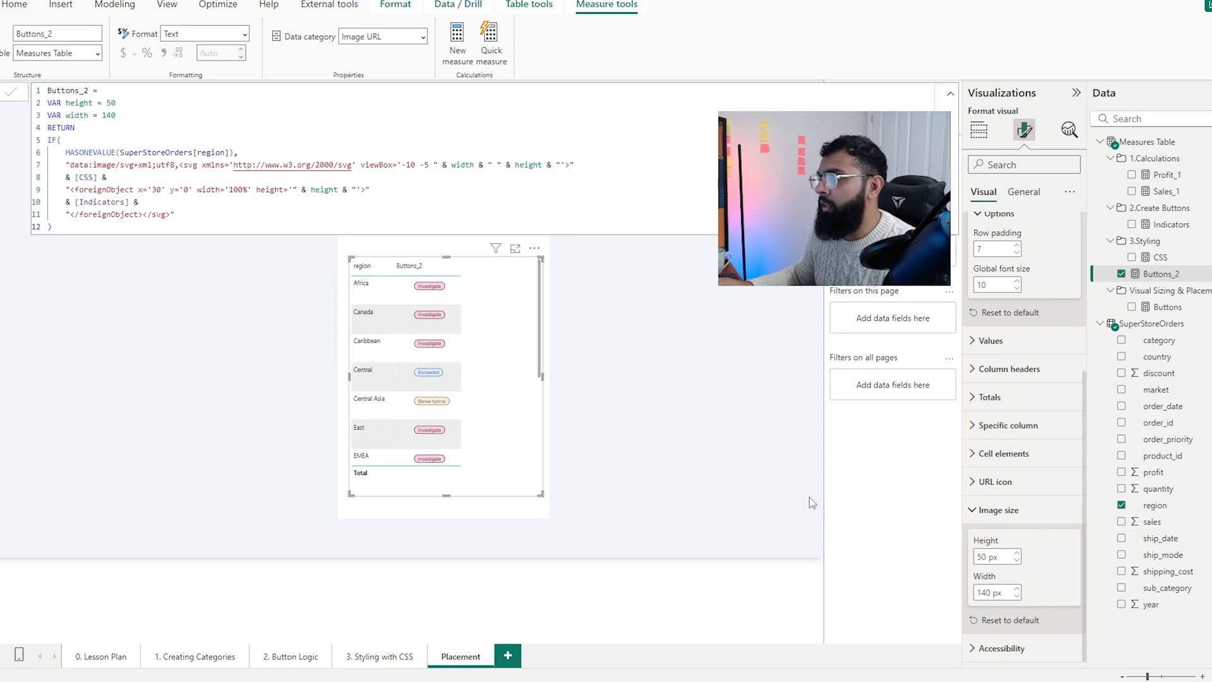